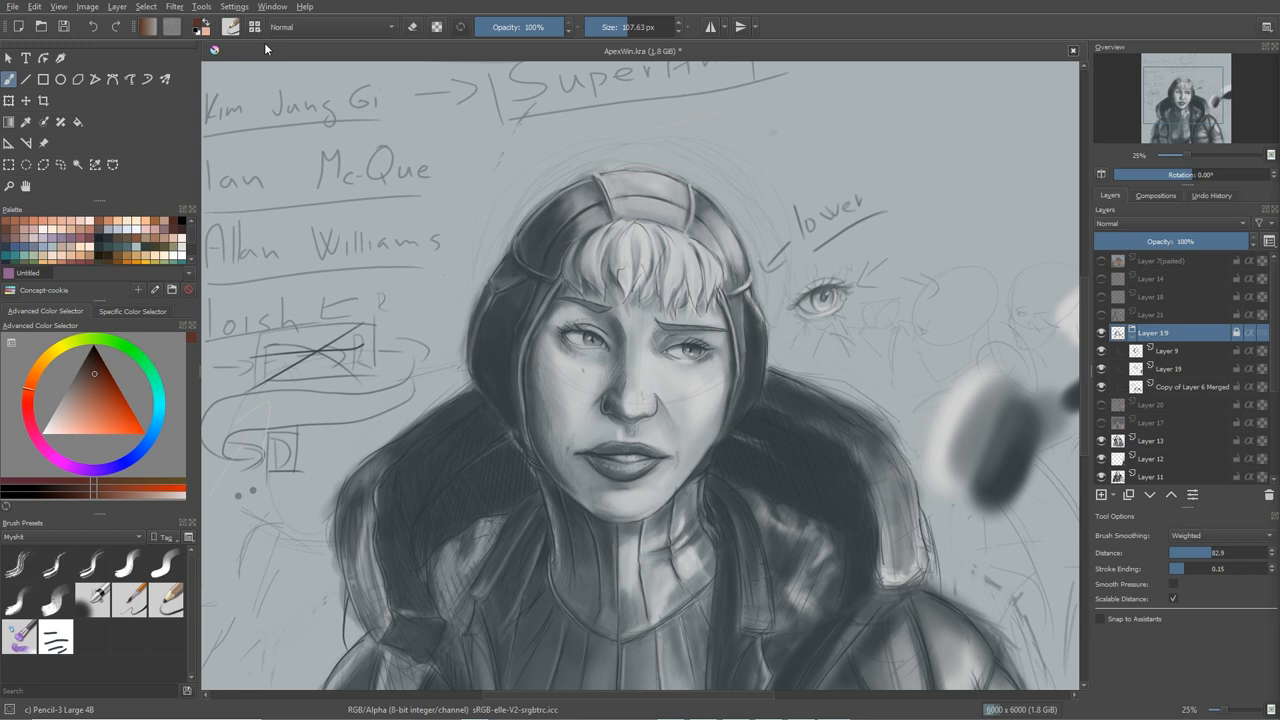
- Scroll through the portrait painting's layers before starting a new document
{"action": "scroll", "scroll_direction": "down", "scroll_amount": 3}
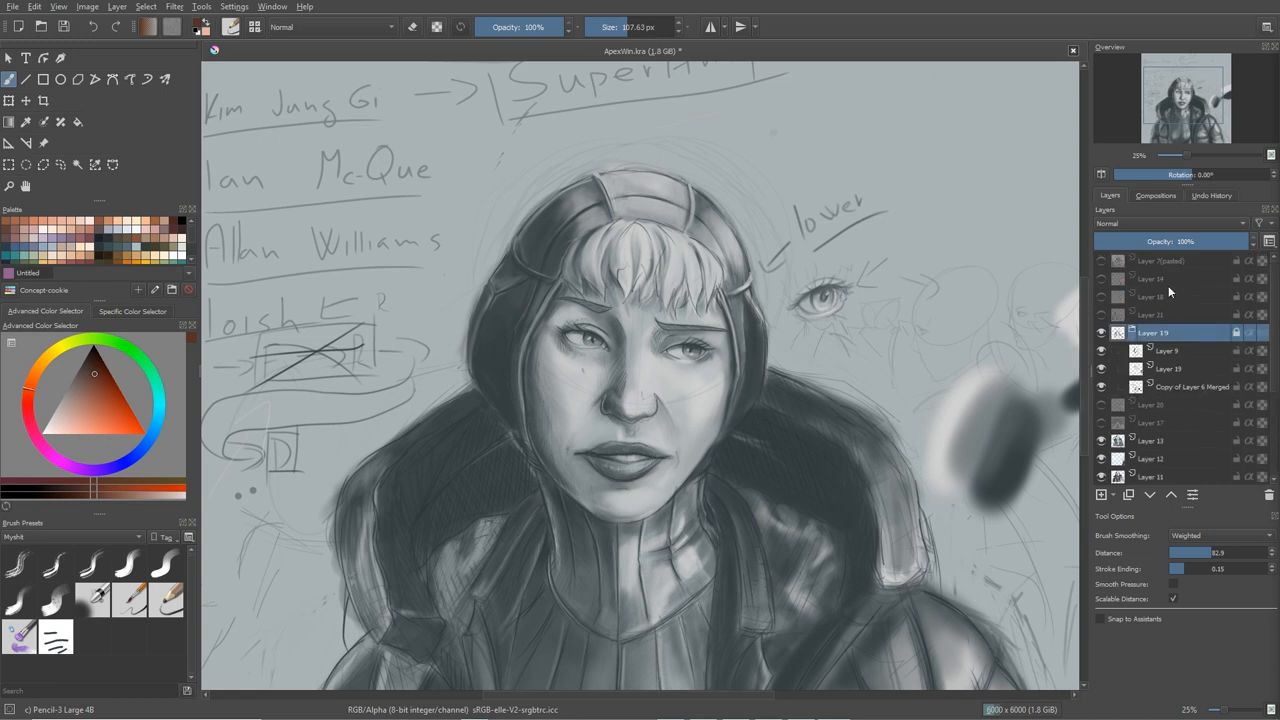
{"action": "mouse_move", "coordinate": [1130, 272]}
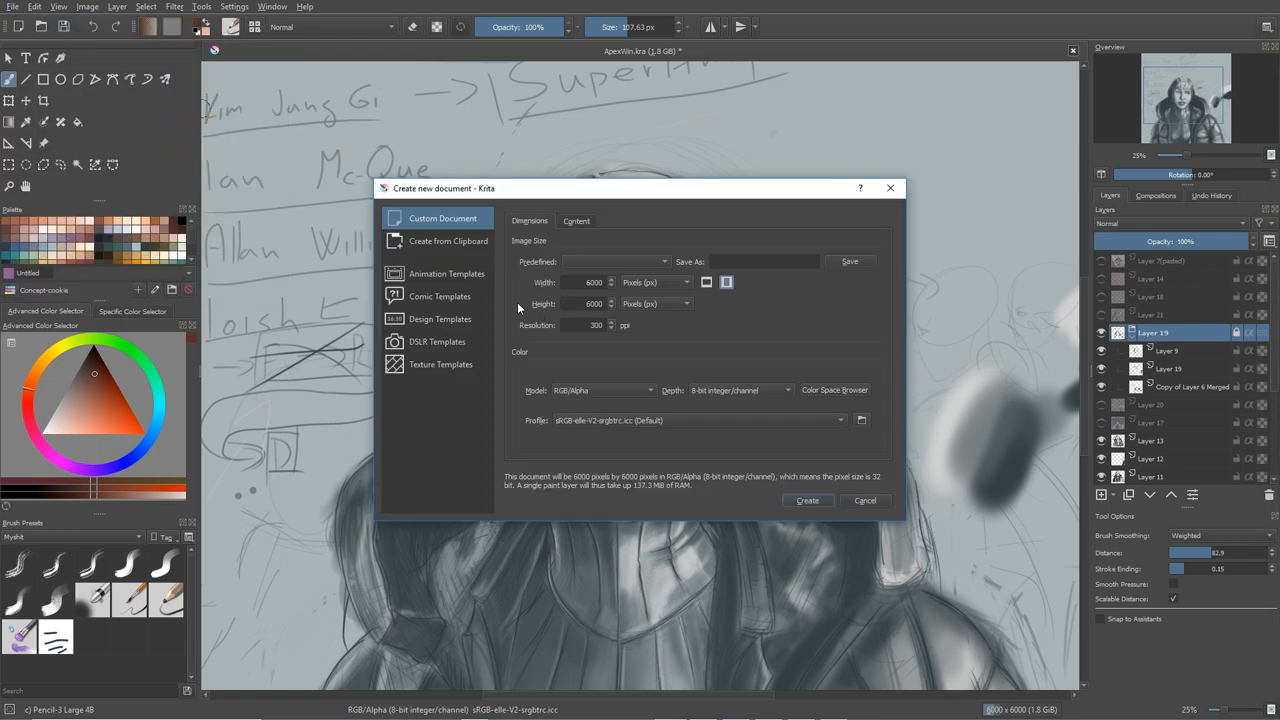
{"action": "left_click", "coordinate": [593, 303]}
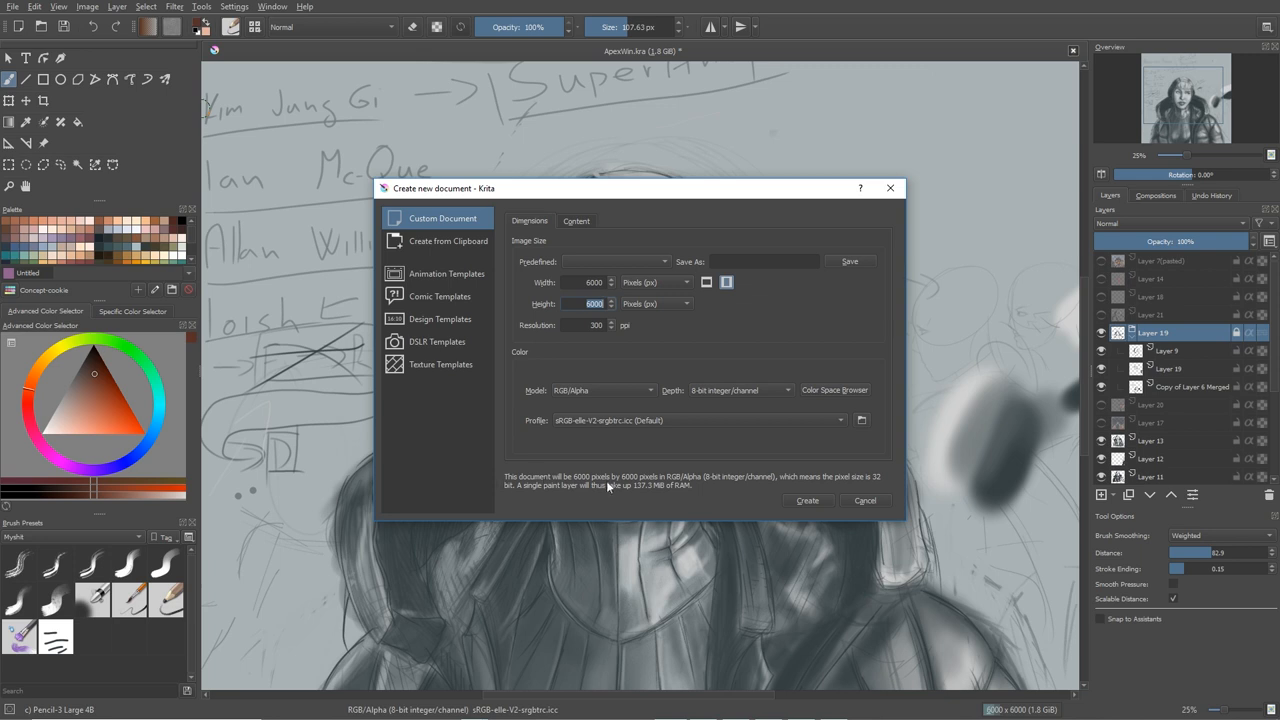
{"action": "mouse_move", "coordinate": [697, 482]}
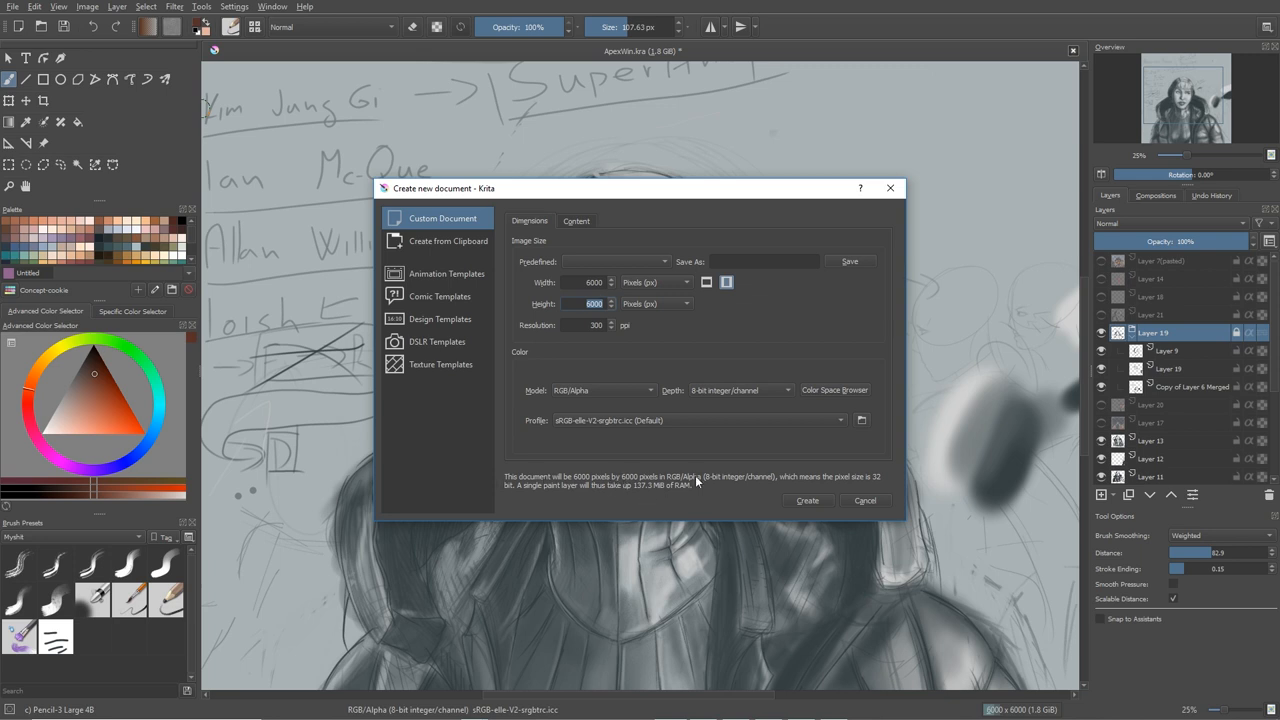
{"action": "mouse_move", "coordinate": [843, 490]}
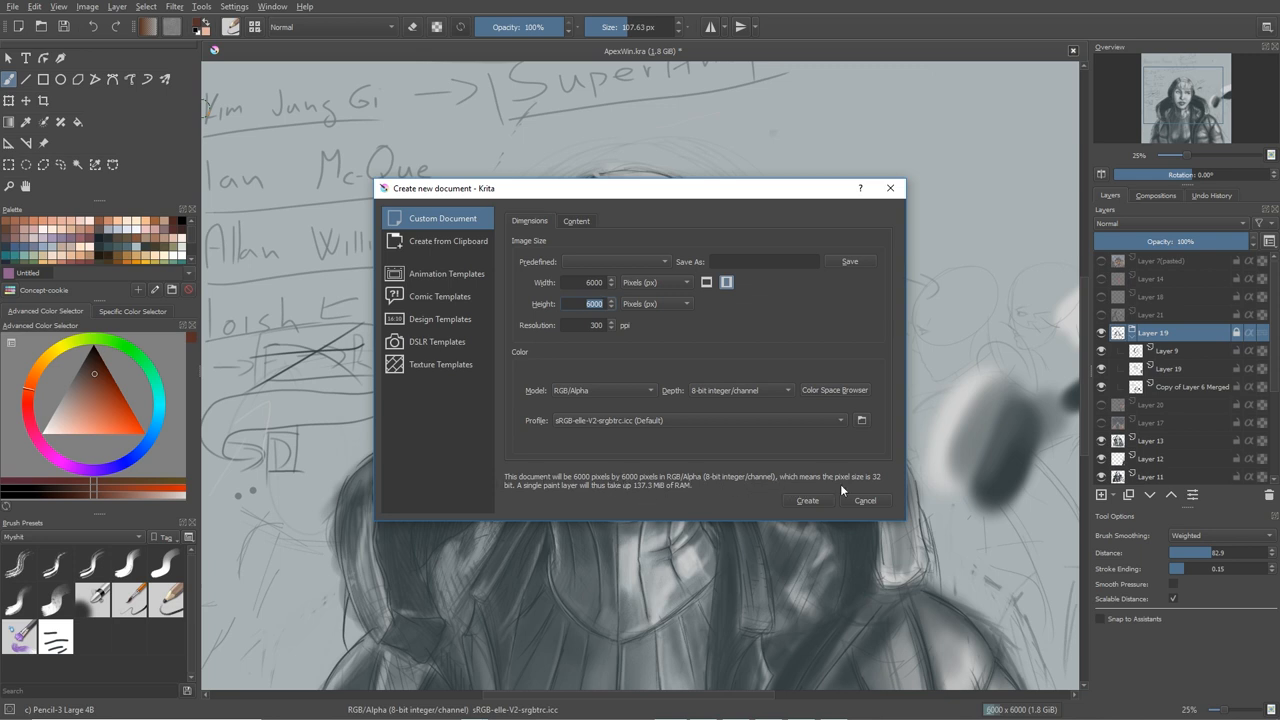
{"action": "mouse_move", "coordinate": [533, 495]}
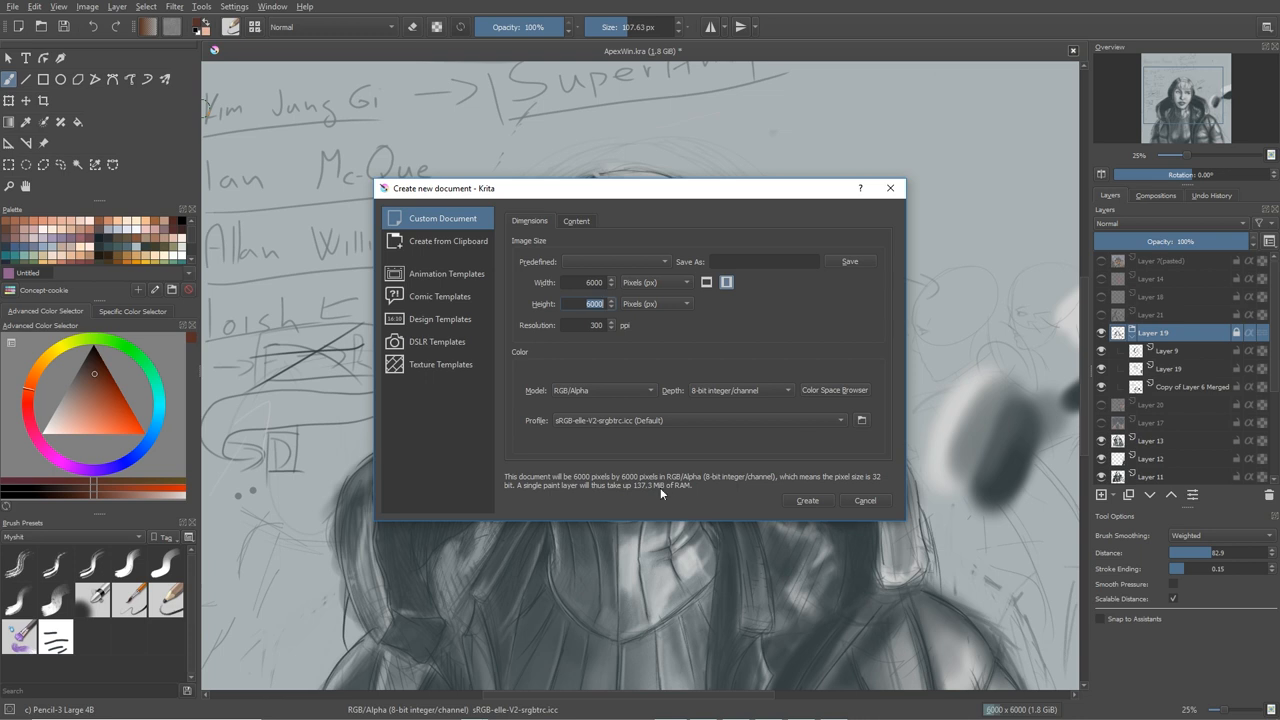
{"action": "mouse_move", "coordinate": [655, 517]}
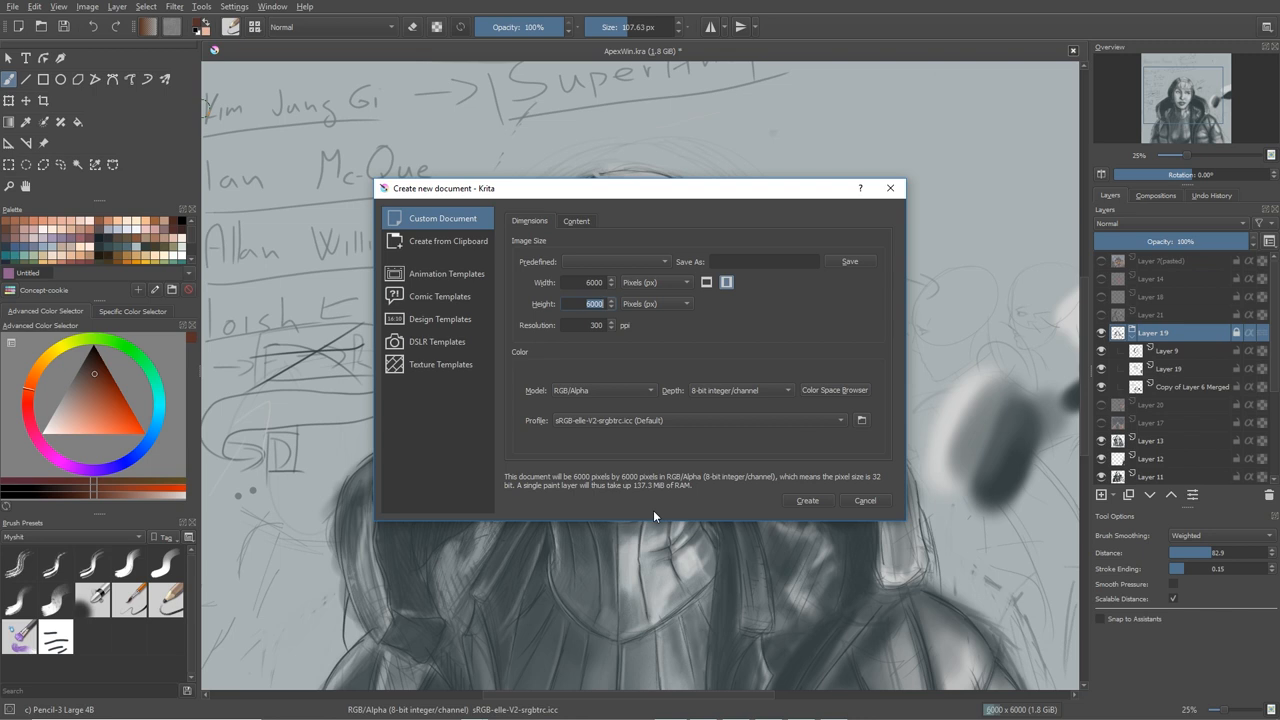
{"action": "mouse_move", "coordinate": [656, 325]}
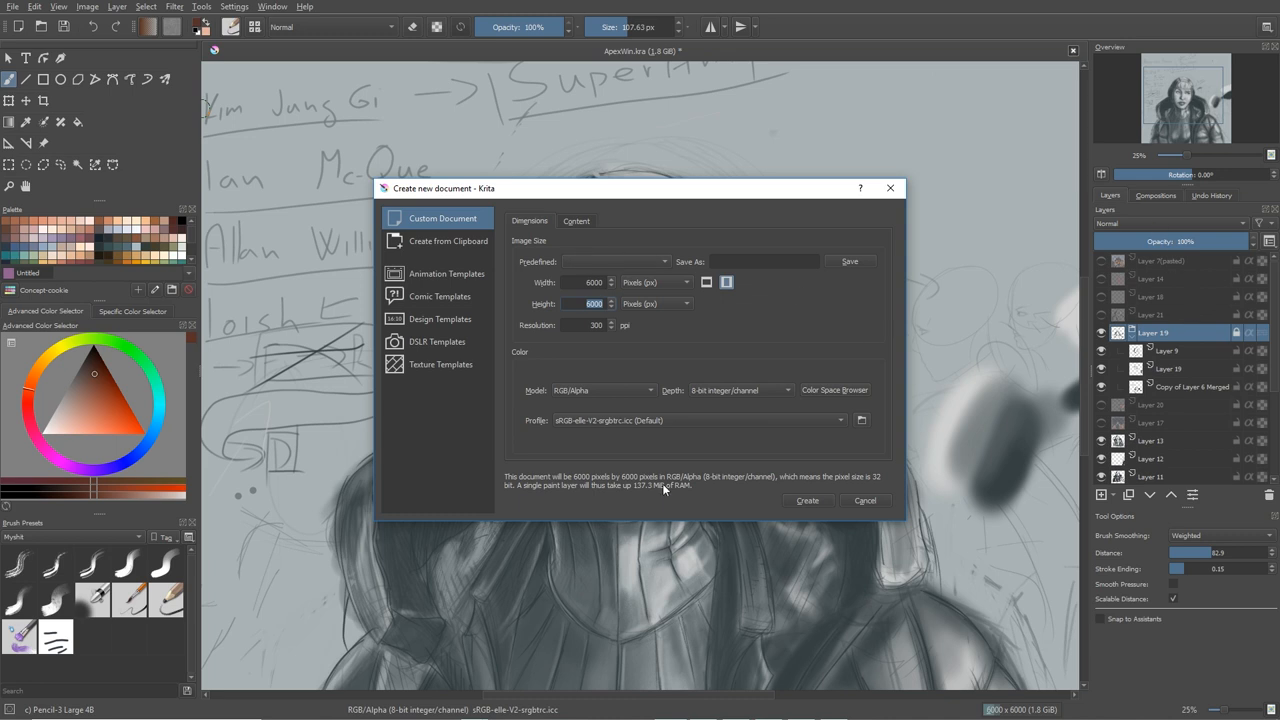
{"action": "left_click_drag", "start_coordinate": [600, 188], "coordinate": [560, 171]}
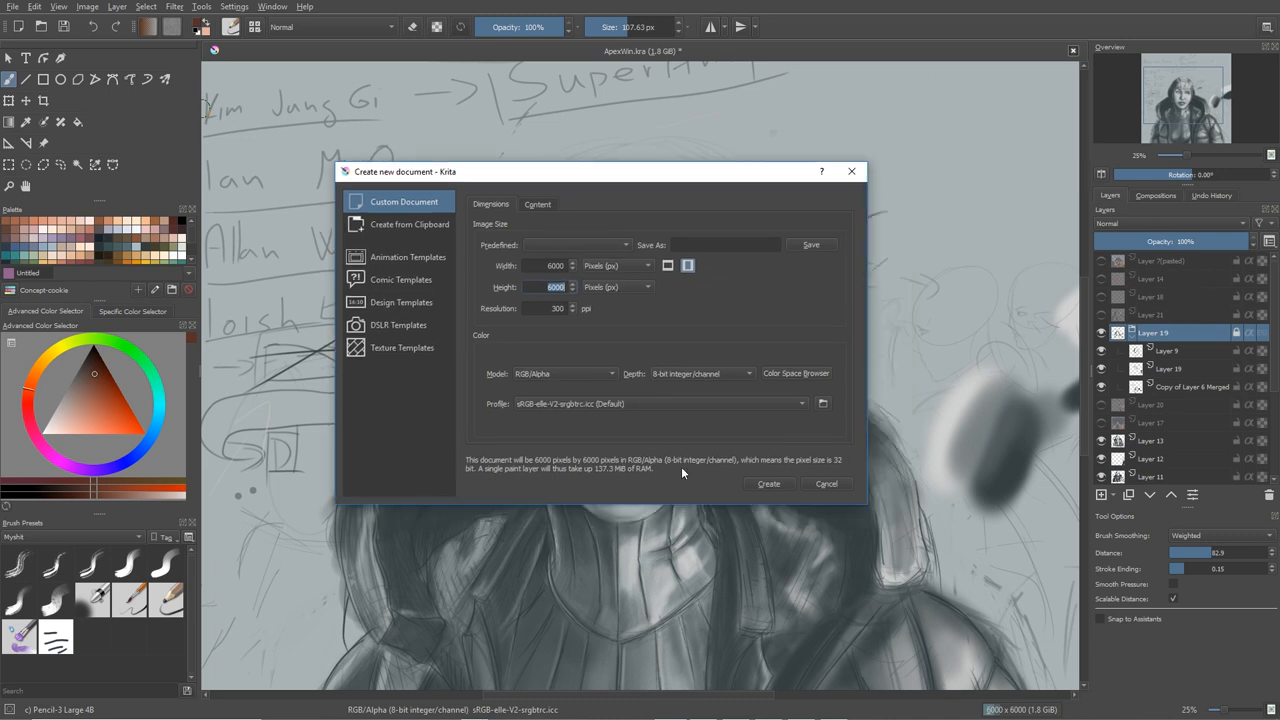
{"action": "mouse_move", "coordinate": [548, 457]}
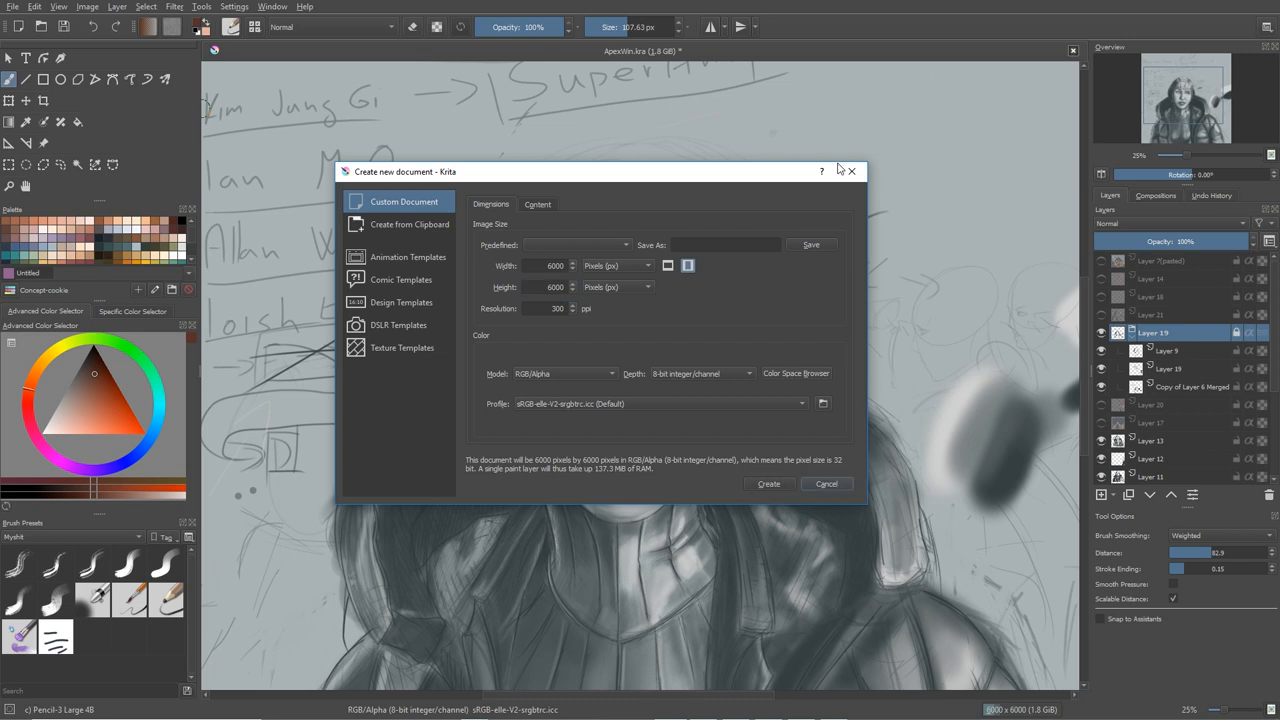
{"action": "left_click_drag", "start_coordinate": [600, 171], "coordinate": [500, 156]}
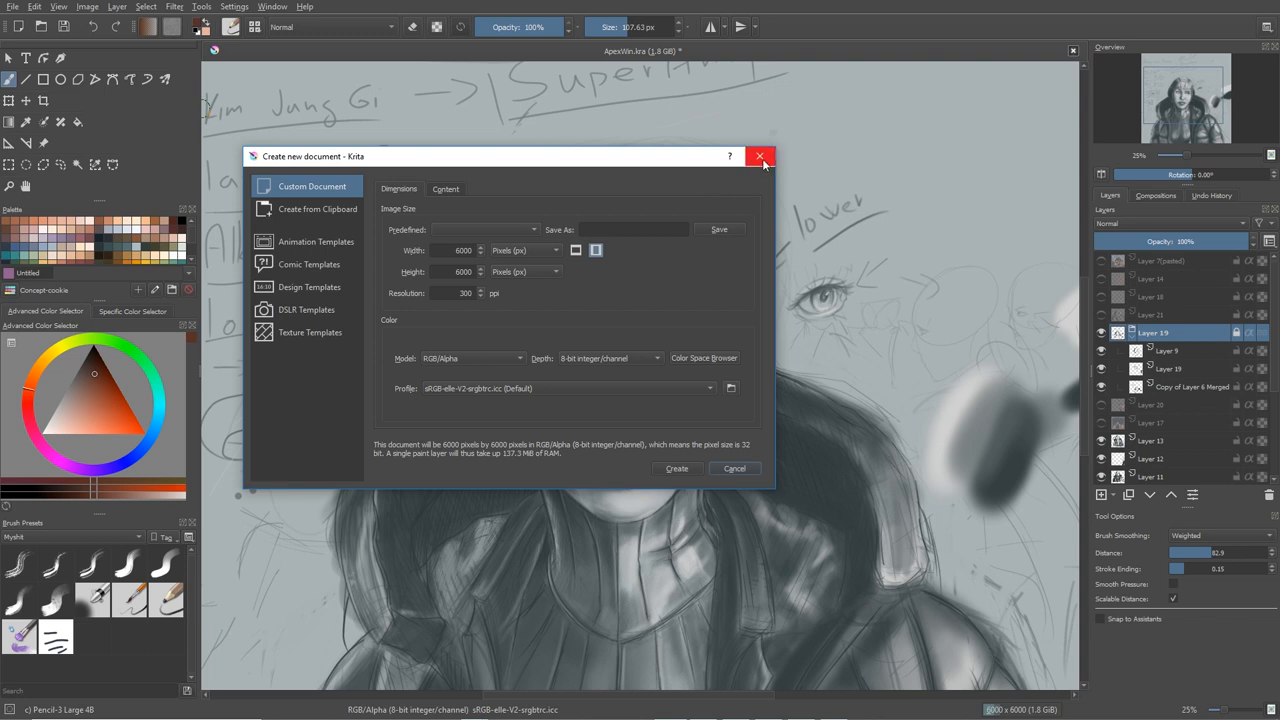
{"action": "mouse_move", "coordinate": [1060, 705]}
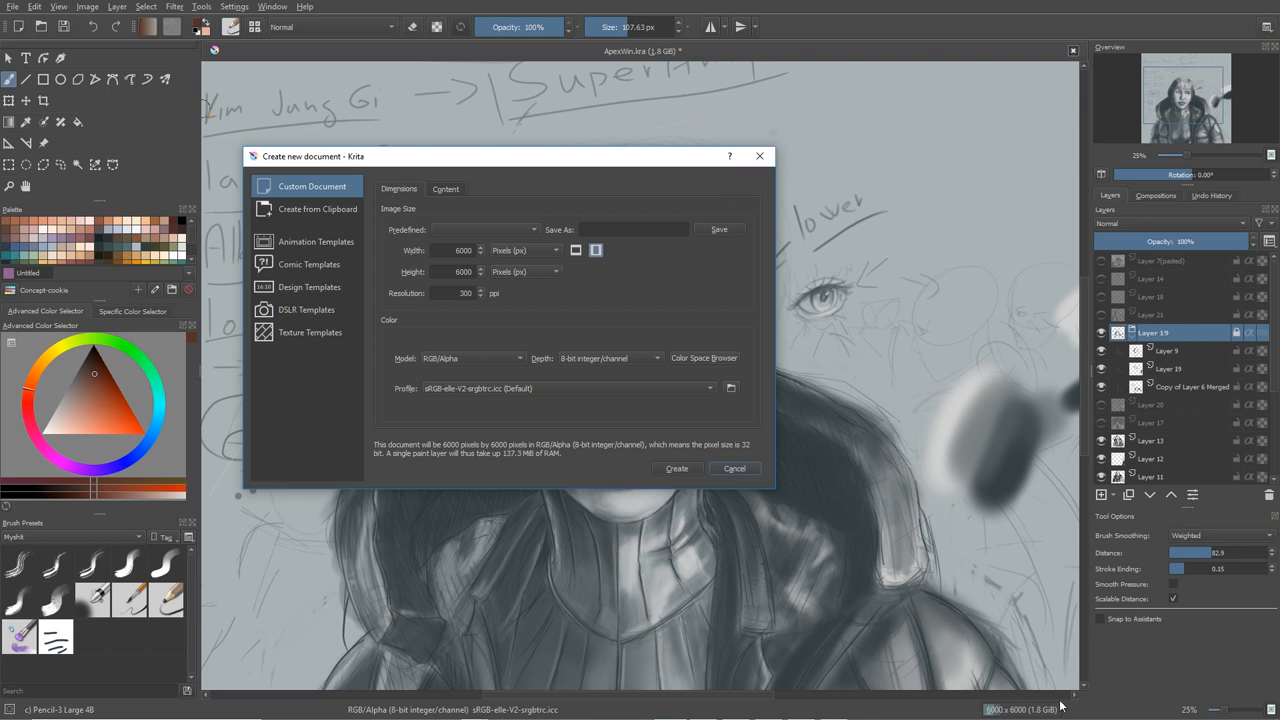
{"action": "mouse_move", "coordinate": [996, 710]}
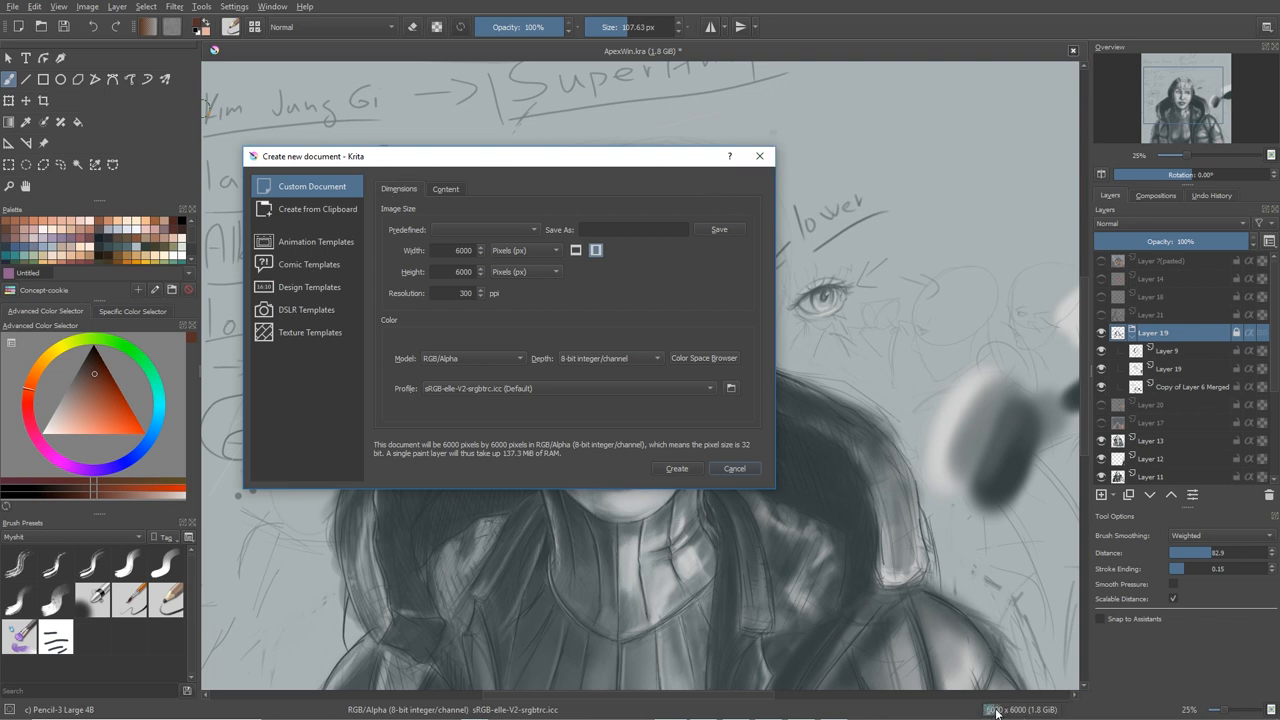
{"action": "mouse_move", "coordinate": [1050, 710]}
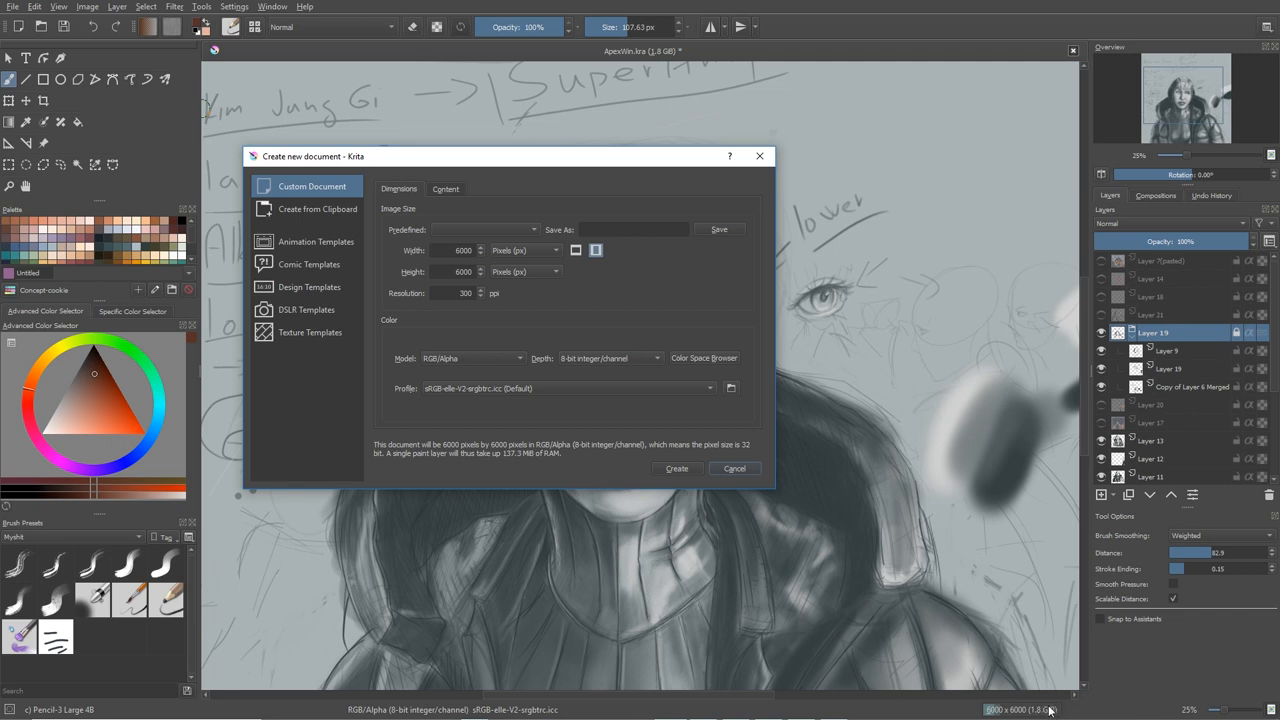
{"action": "mouse_move", "coordinate": [1020, 714]}
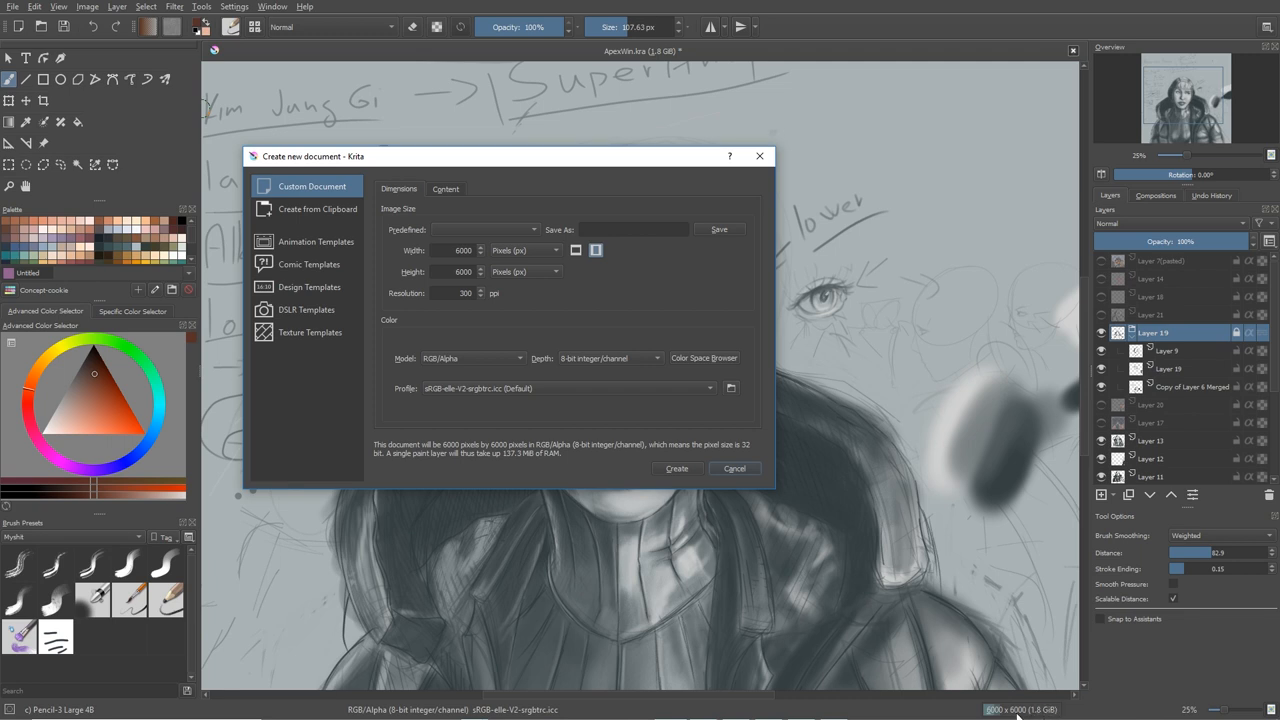
{"action": "mouse_move", "coordinate": [1043, 712]}
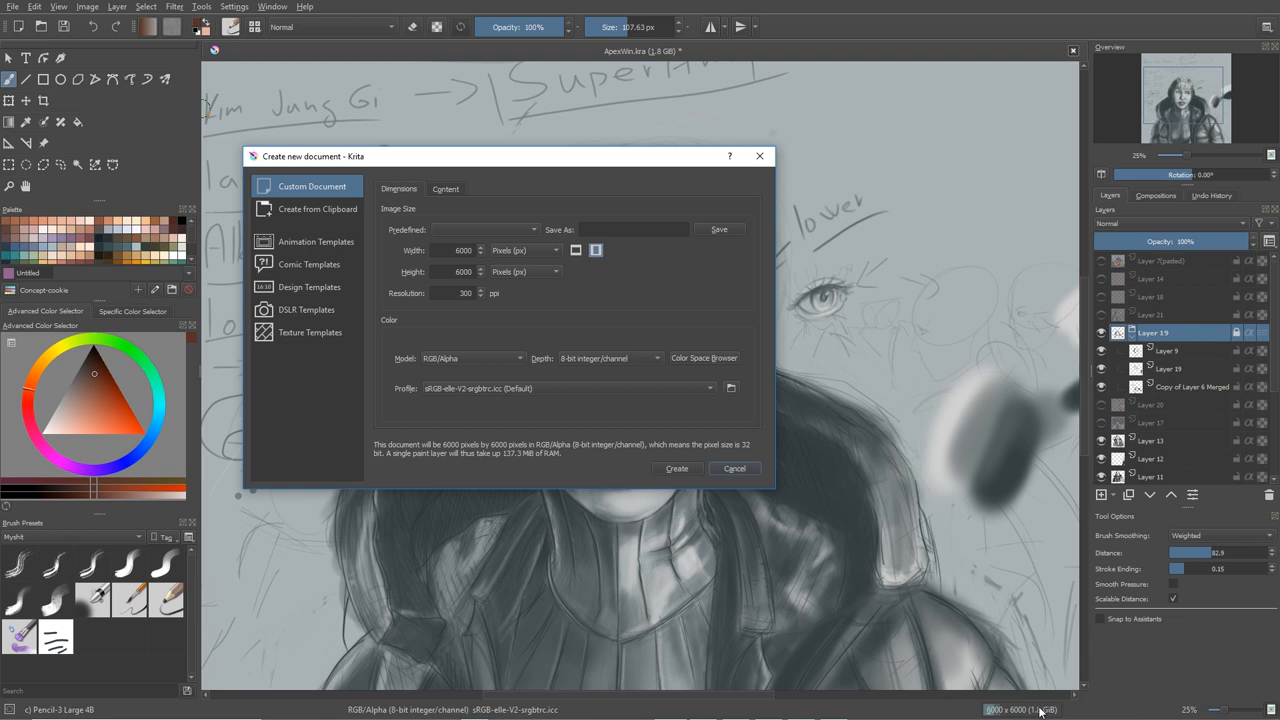
{"action": "mouse_move", "coordinate": [1040, 712]}
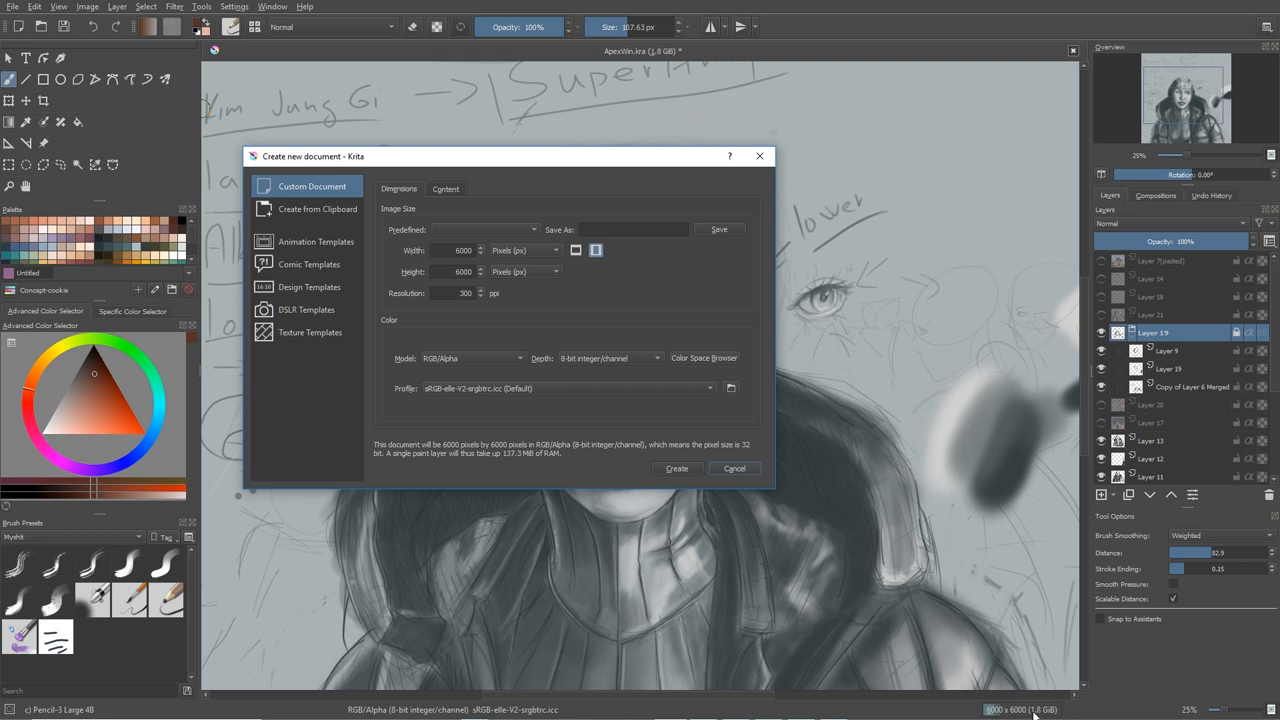
{"action": "mouse_move", "coordinate": [1040, 713]}
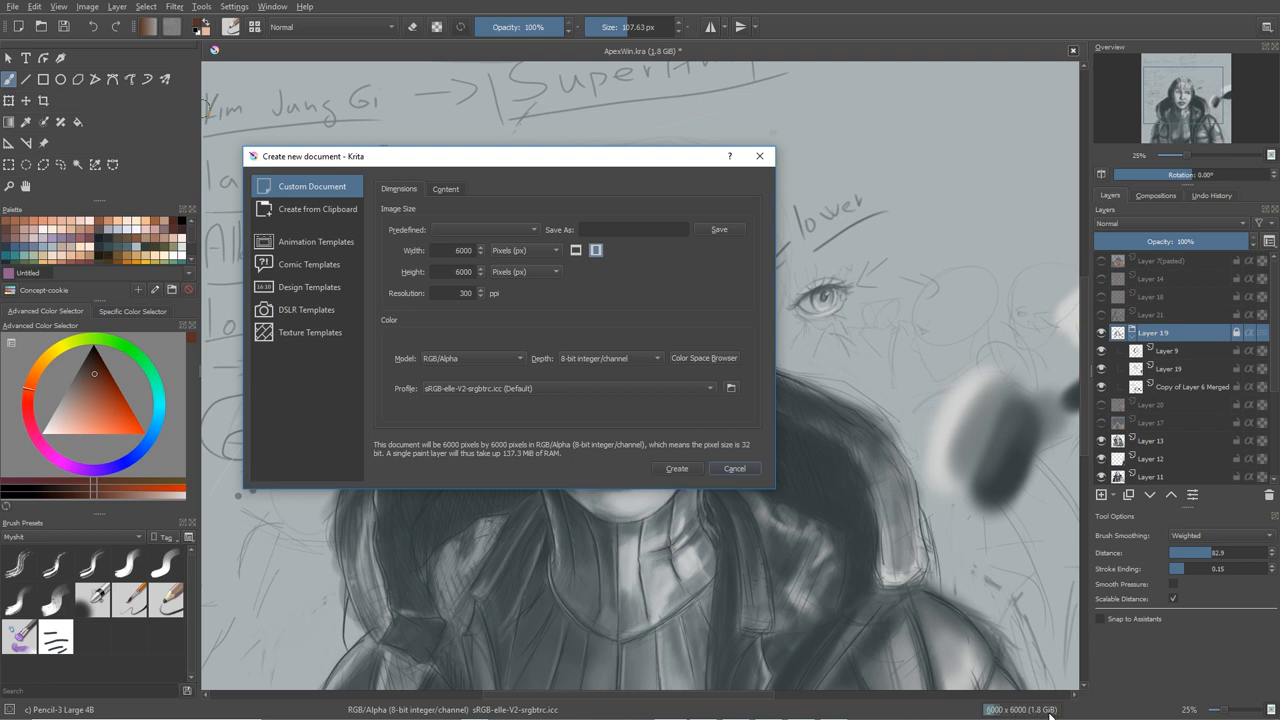
{"action": "mouse_move", "coordinate": [1050, 712]}
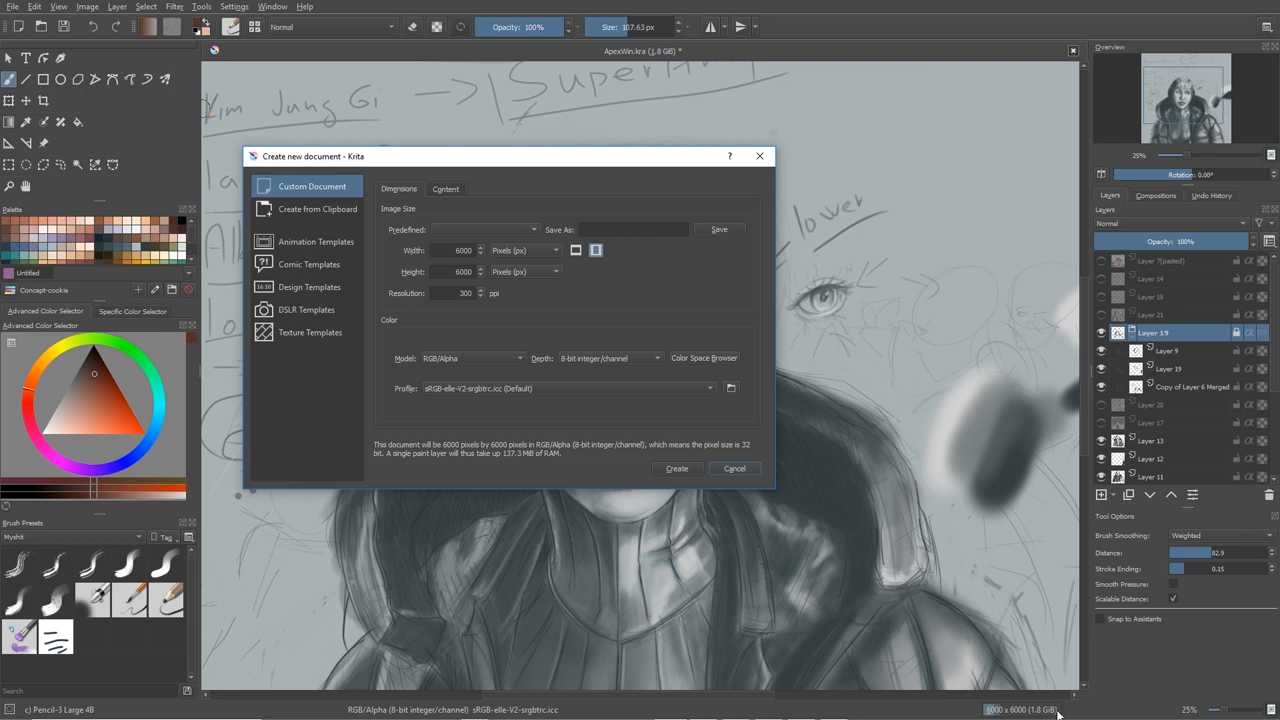
{"action": "mouse_move", "coordinate": [1057, 710]}
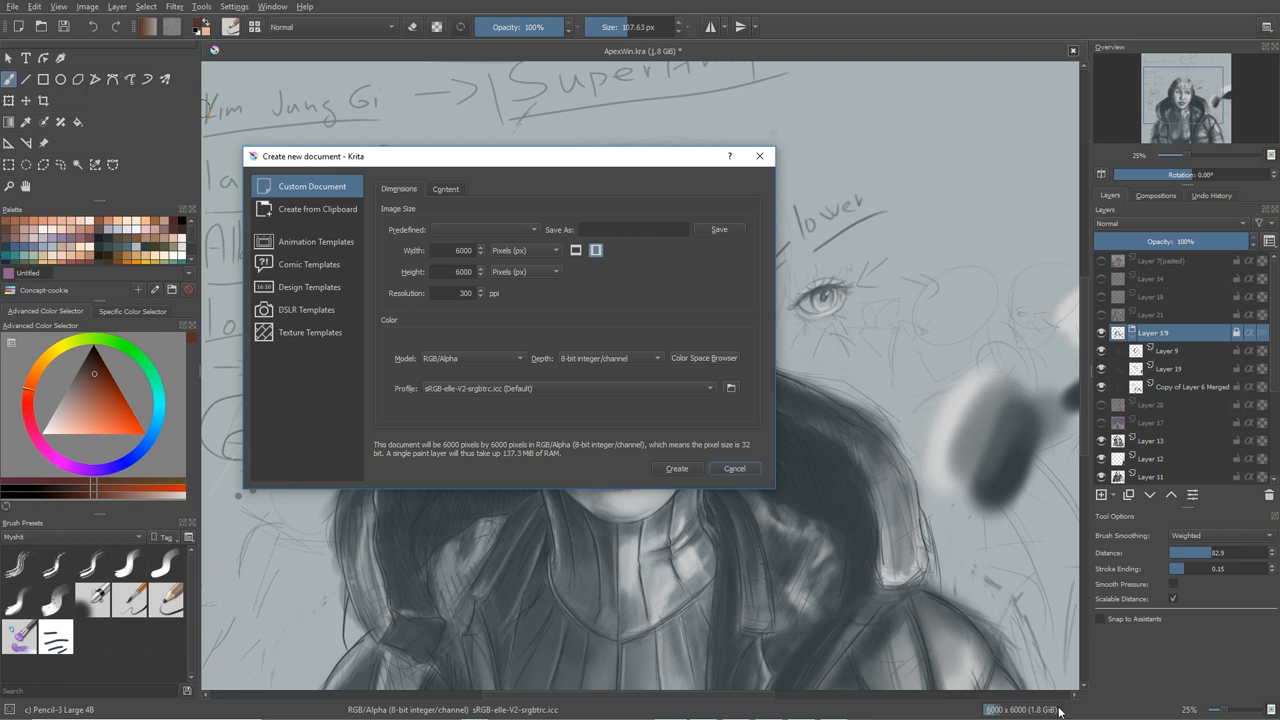
{"action": "mouse_move", "coordinate": [1030, 715]}
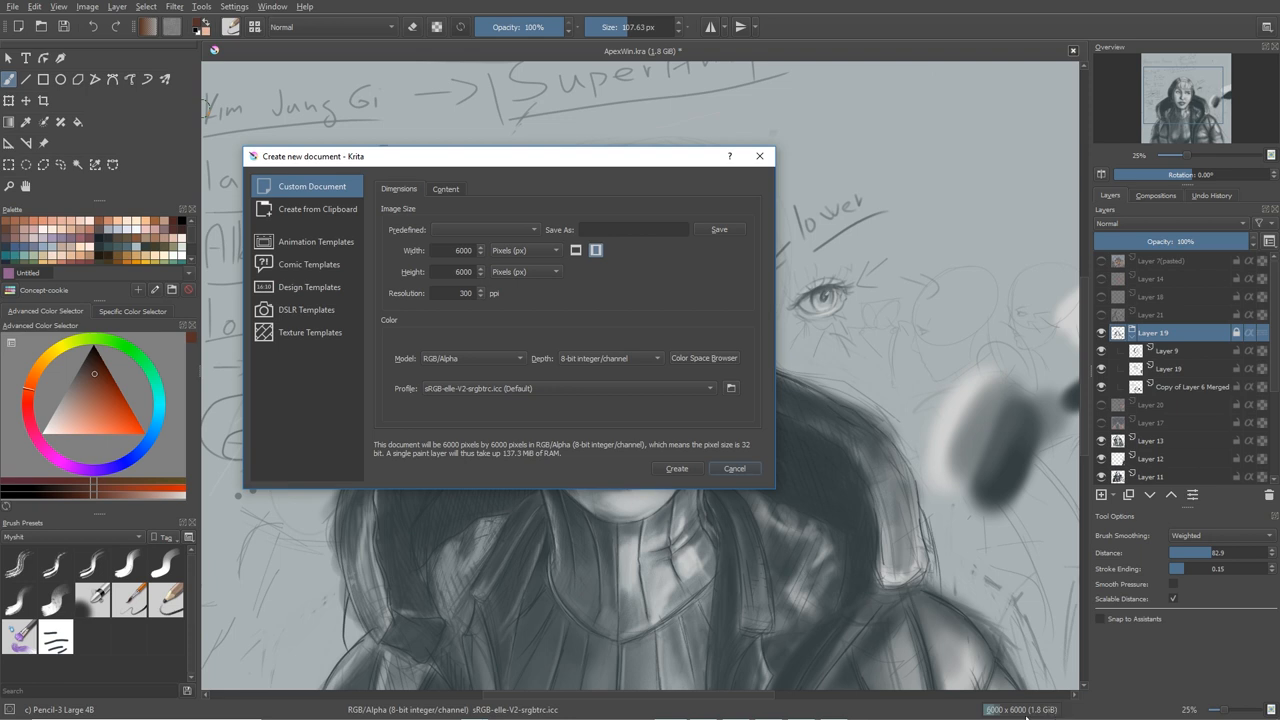
{"action": "mouse_move", "coordinate": [947, 636]}
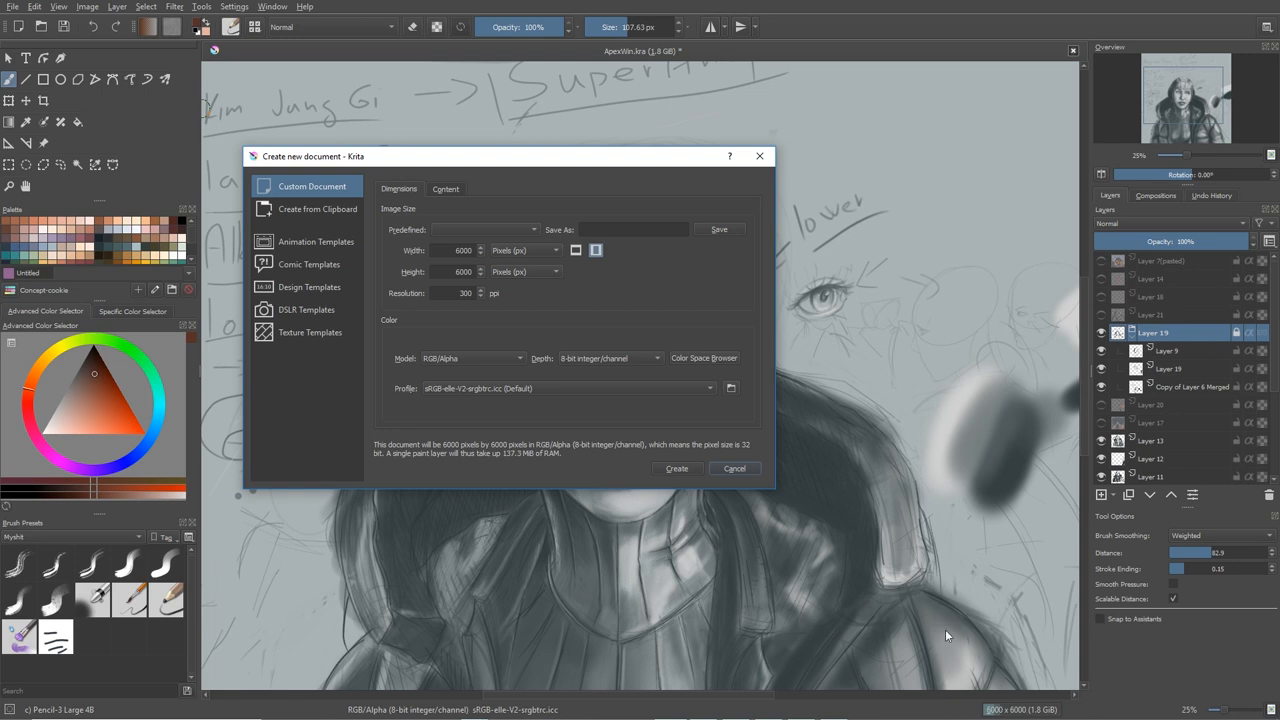
{"action": "mouse_move", "coordinate": [997, 677]}
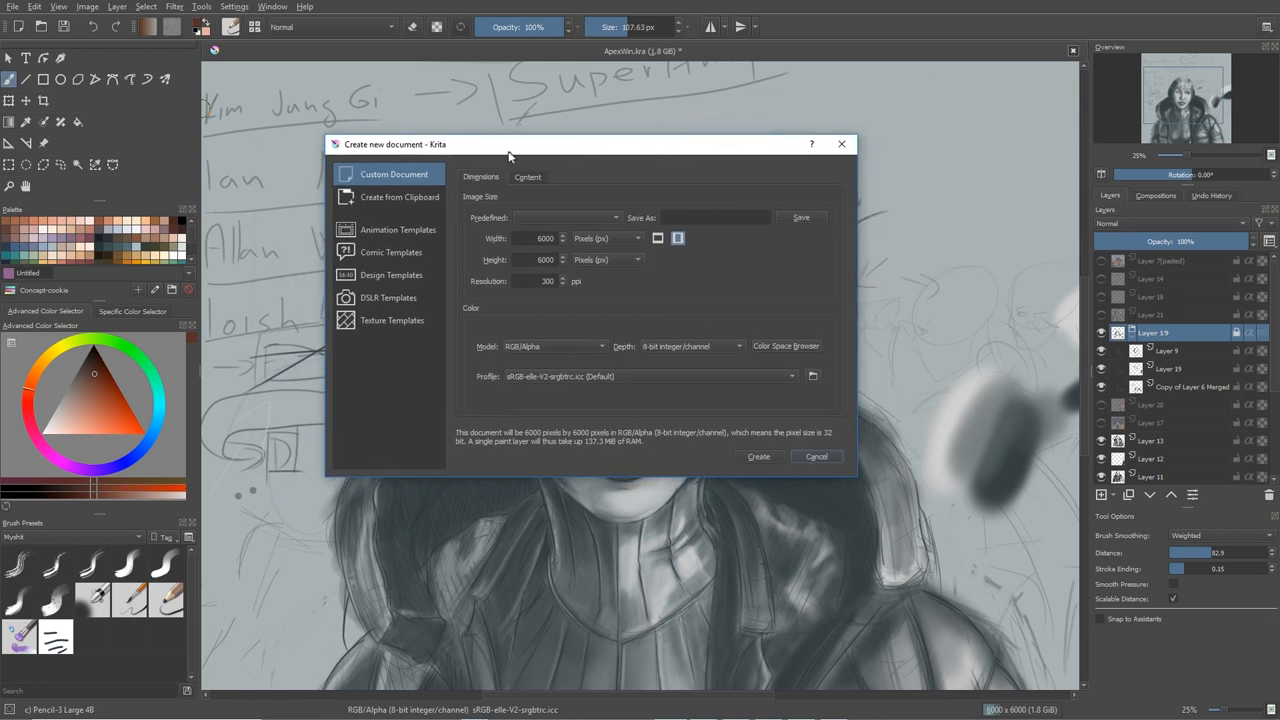
- Change the new canvas height to 3000 pixels, then close the dialog without creating
{"action": "left_click", "coordinate": [546, 237]}
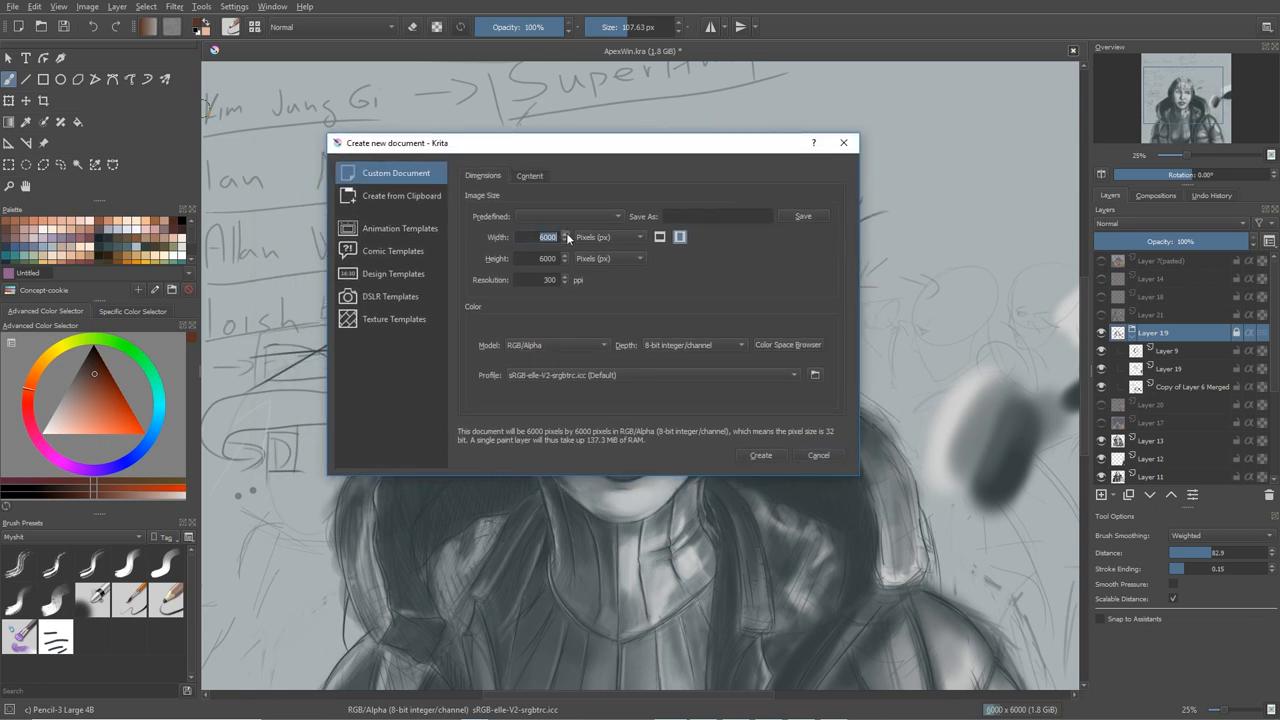
{"action": "left_click", "coordinate": [548, 258]}
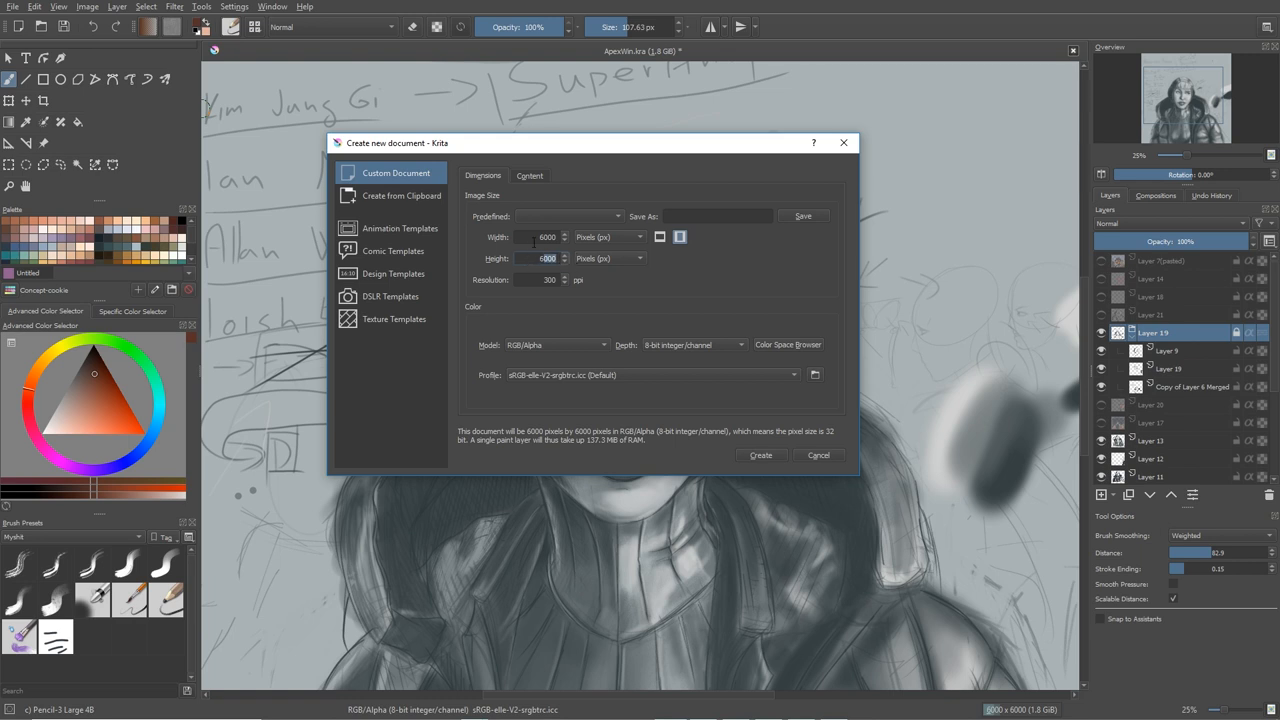
{"action": "type", "text": "3000"}
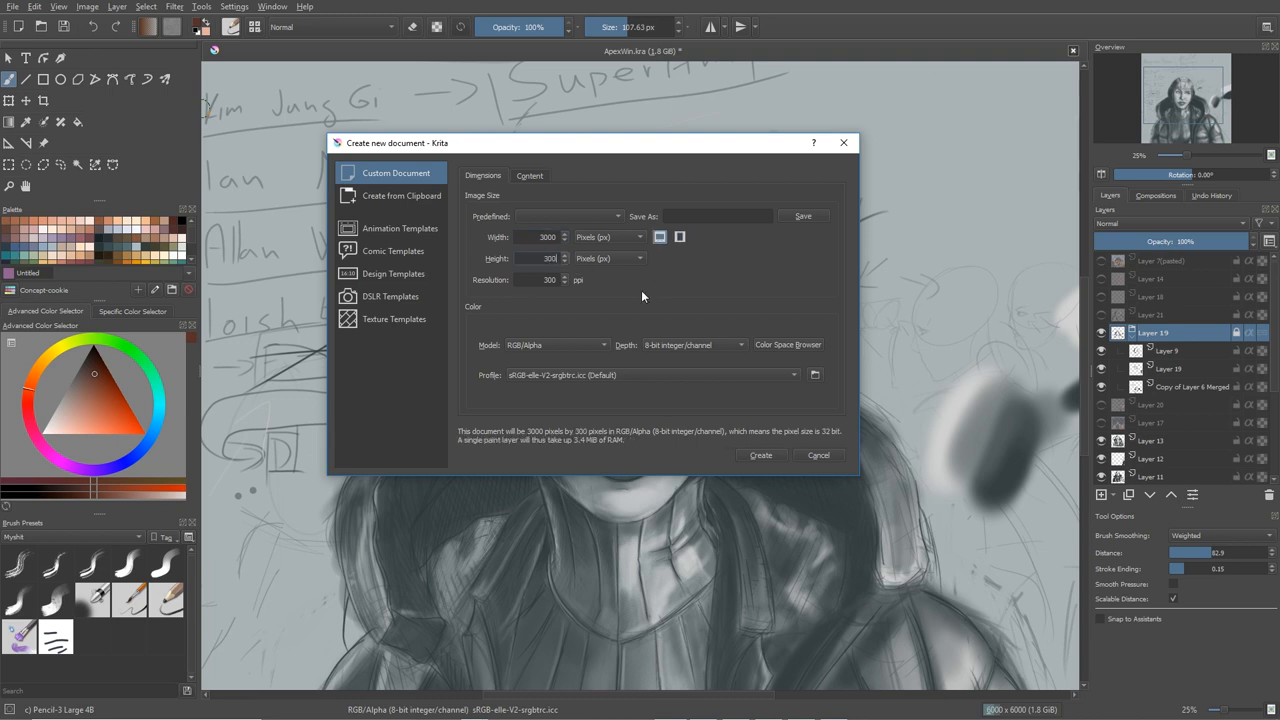
{"action": "left_click", "coordinate": [680, 237]}
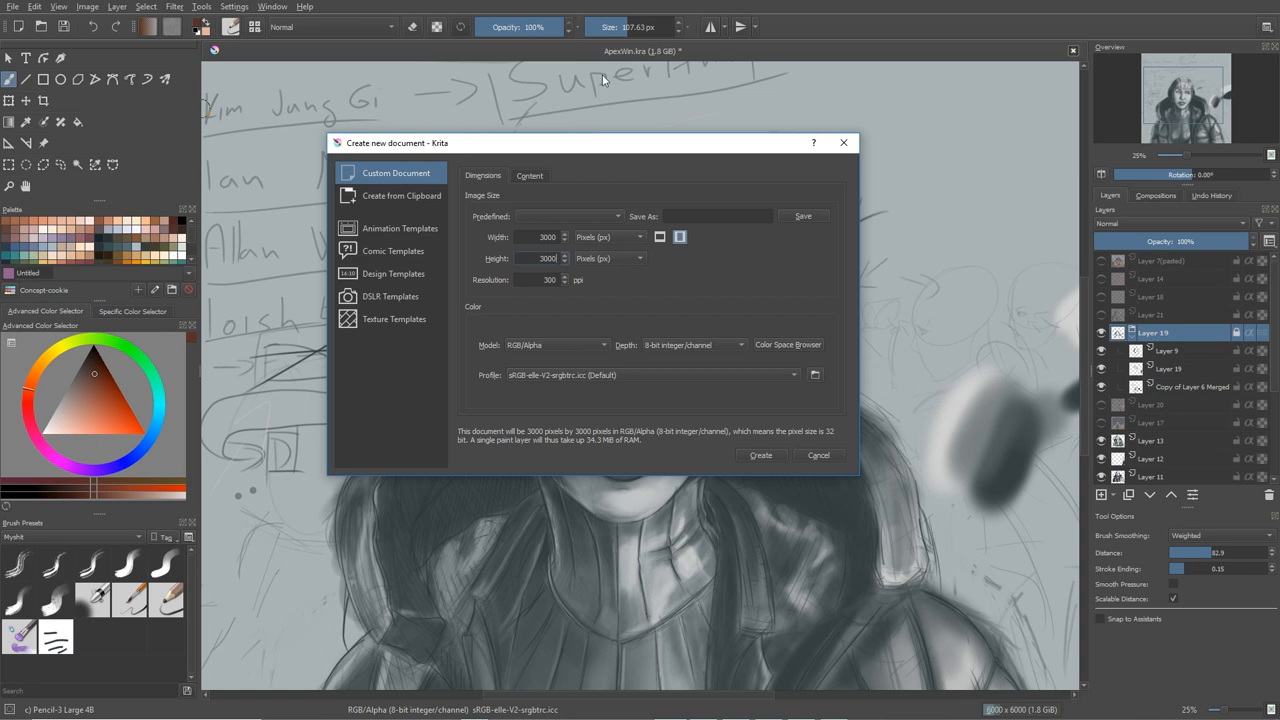
{"action": "mouse_move", "coordinate": [843, 143]}
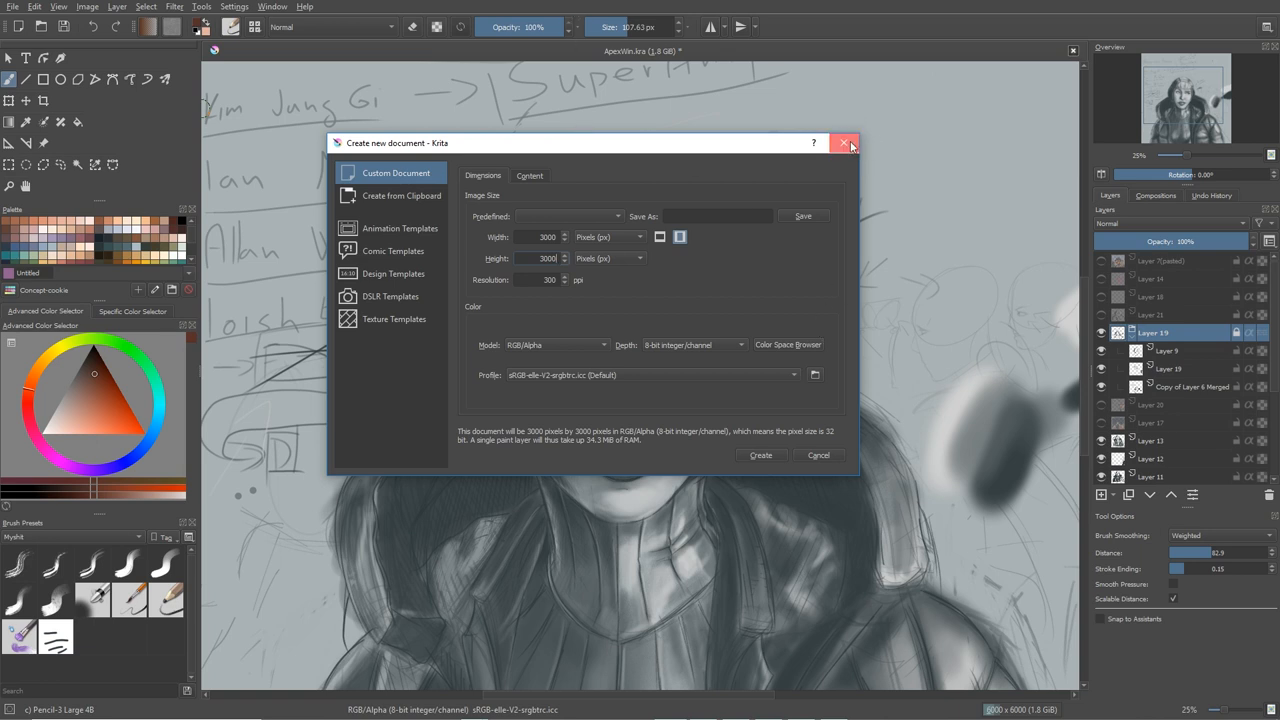
{"action": "left_click", "coordinate": [845, 143]}
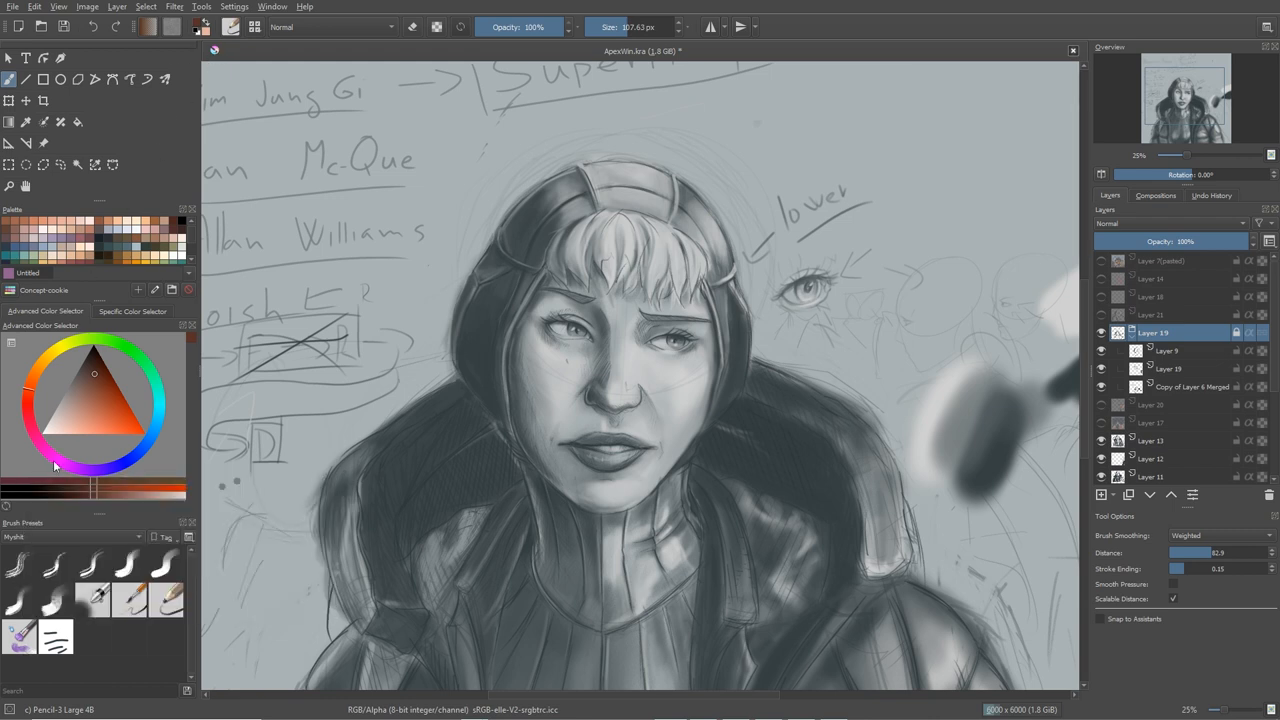
- Select the Wet Bristles preset and open its brush settings editor
{"action": "left_click", "coordinate": [20, 635]}
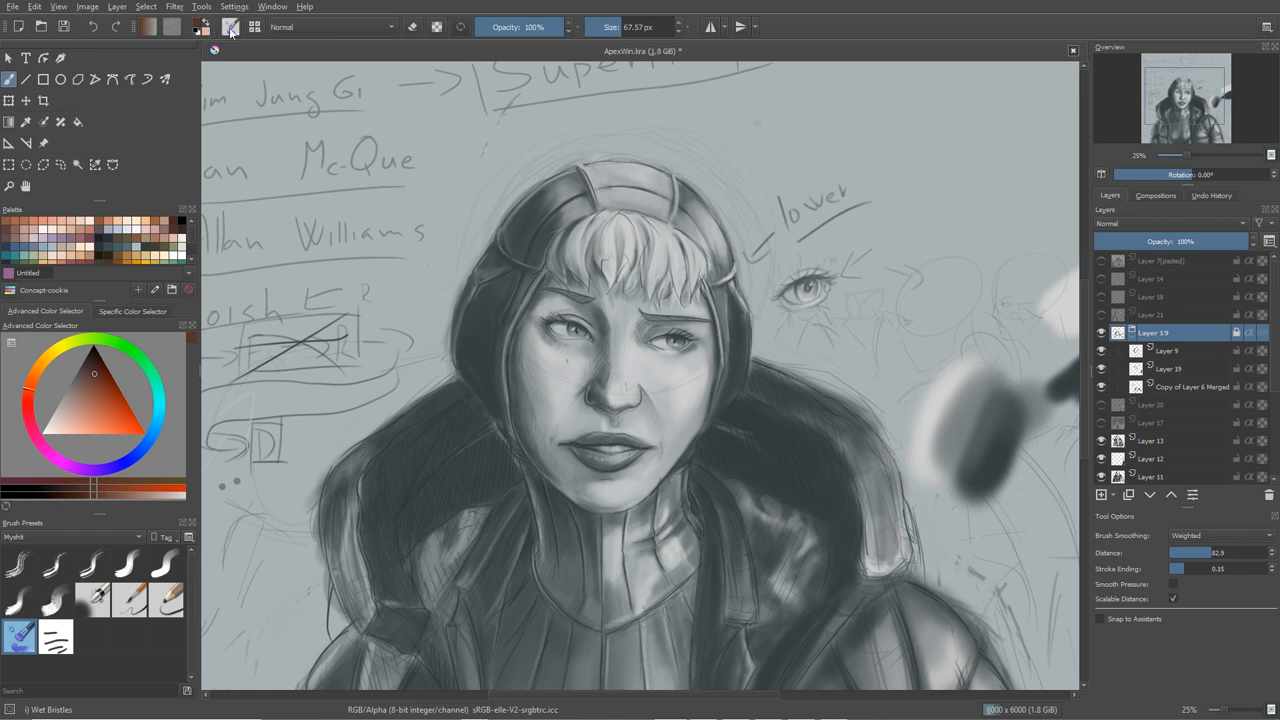
{"action": "left_click", "coordinate": [232, 27]}
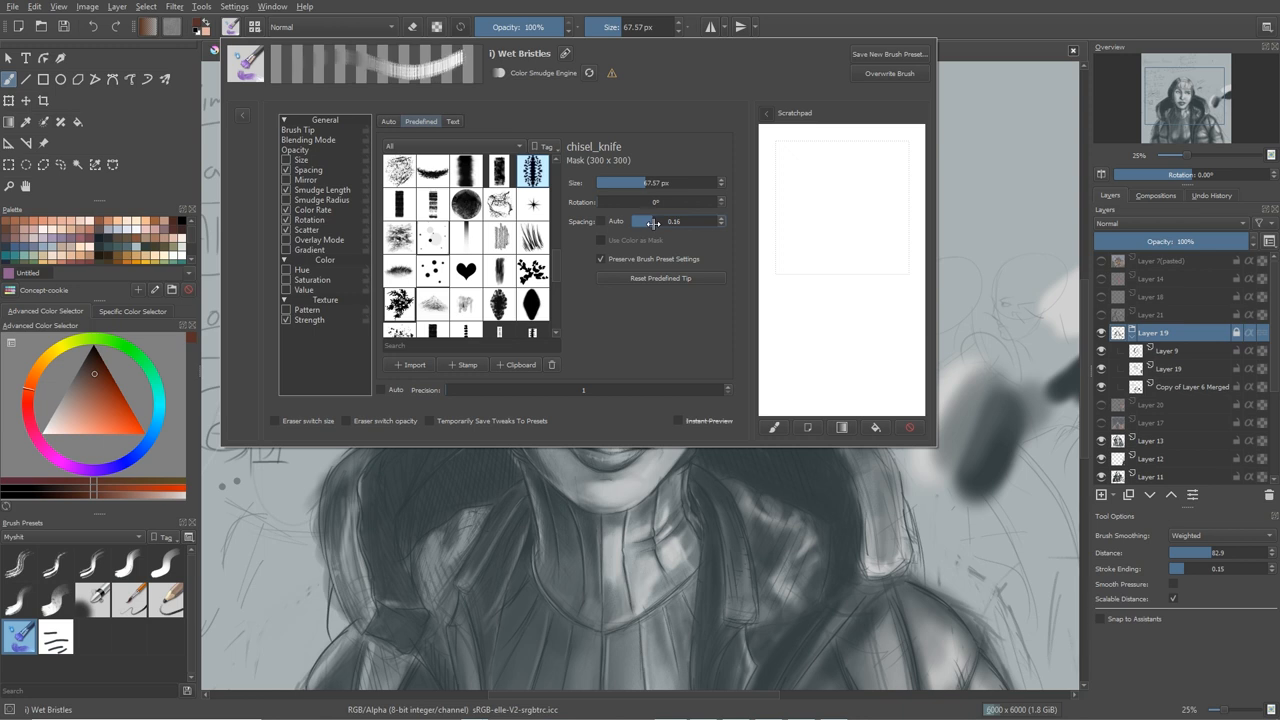
- Test Wet Bristles spacing values on the scratchpad, settling on 0.10
{"action": "left_click_drag", "start_coordinate": [655, 221], "coordinate": [648, 221]}
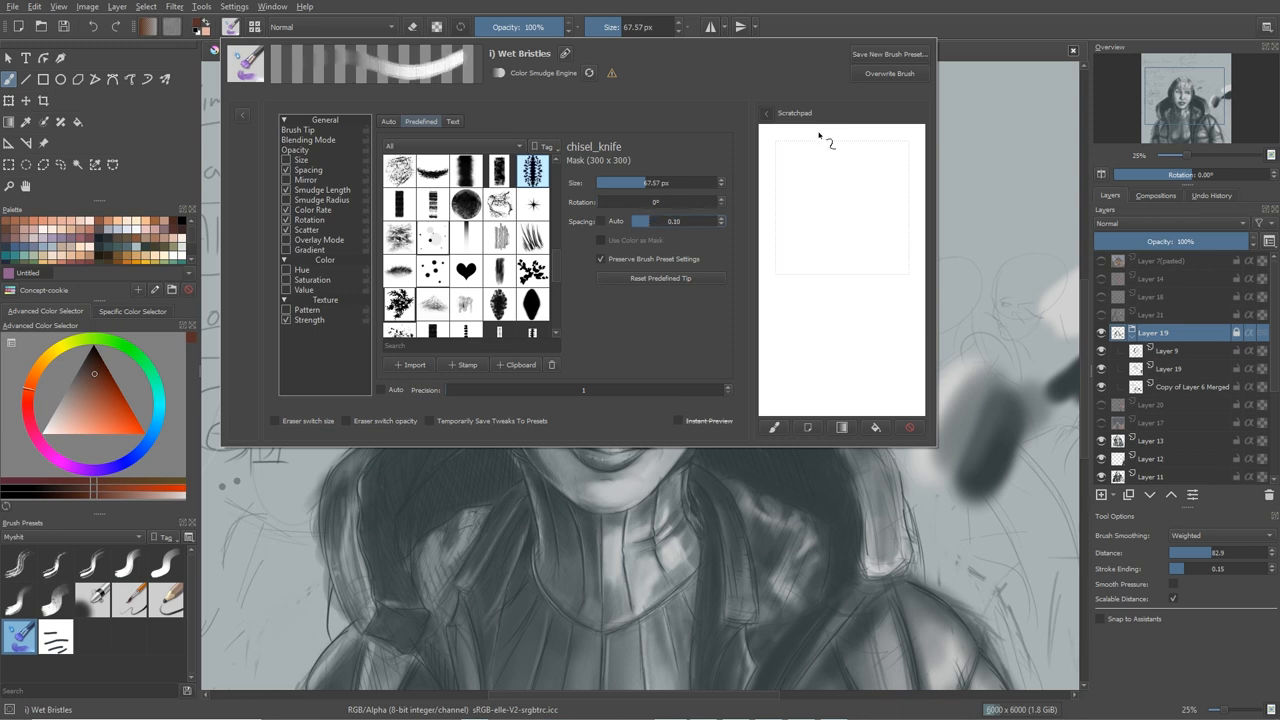
{"action": "left_click_drag", "start_coordinate": [827, 140], "coordinate": [857, 272]}
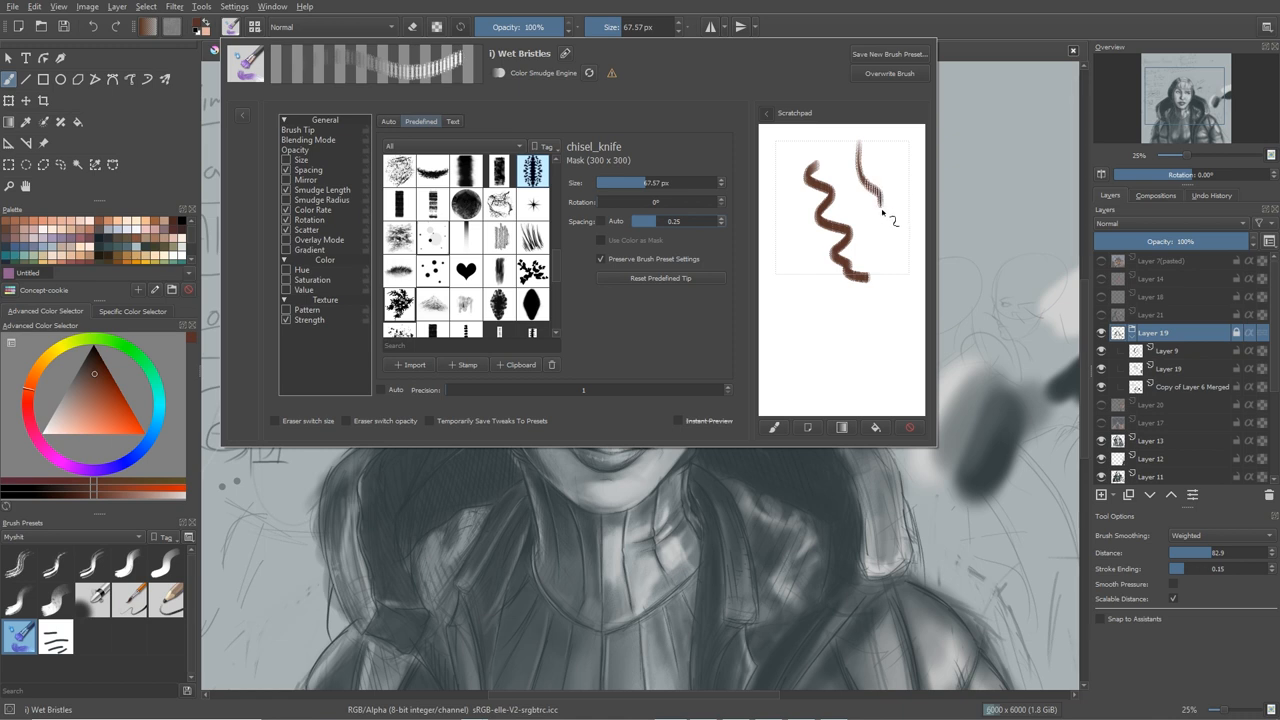
{"action": "left_click_drag", "start_coordinate": [880, 210], "coordinate": [888, 330]}
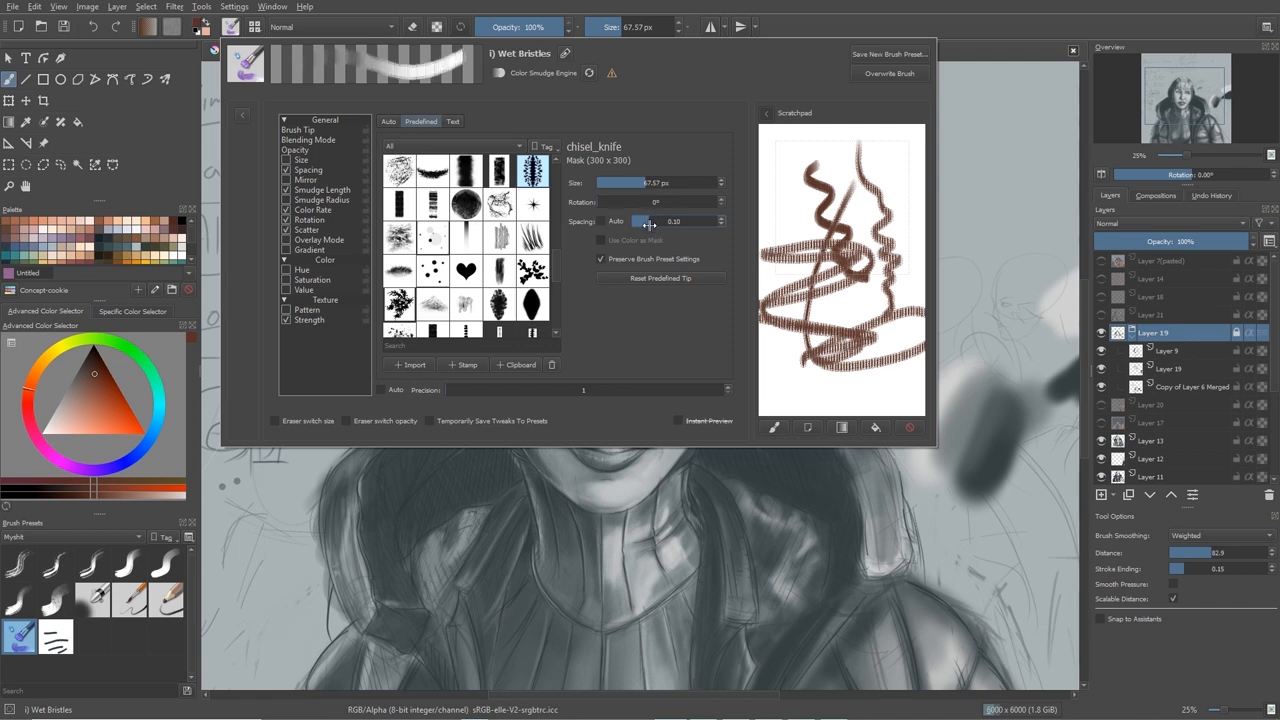
{"action": "left_click_drag", "start_coordinate": [645, 221], "coordinate": [650, 221]}
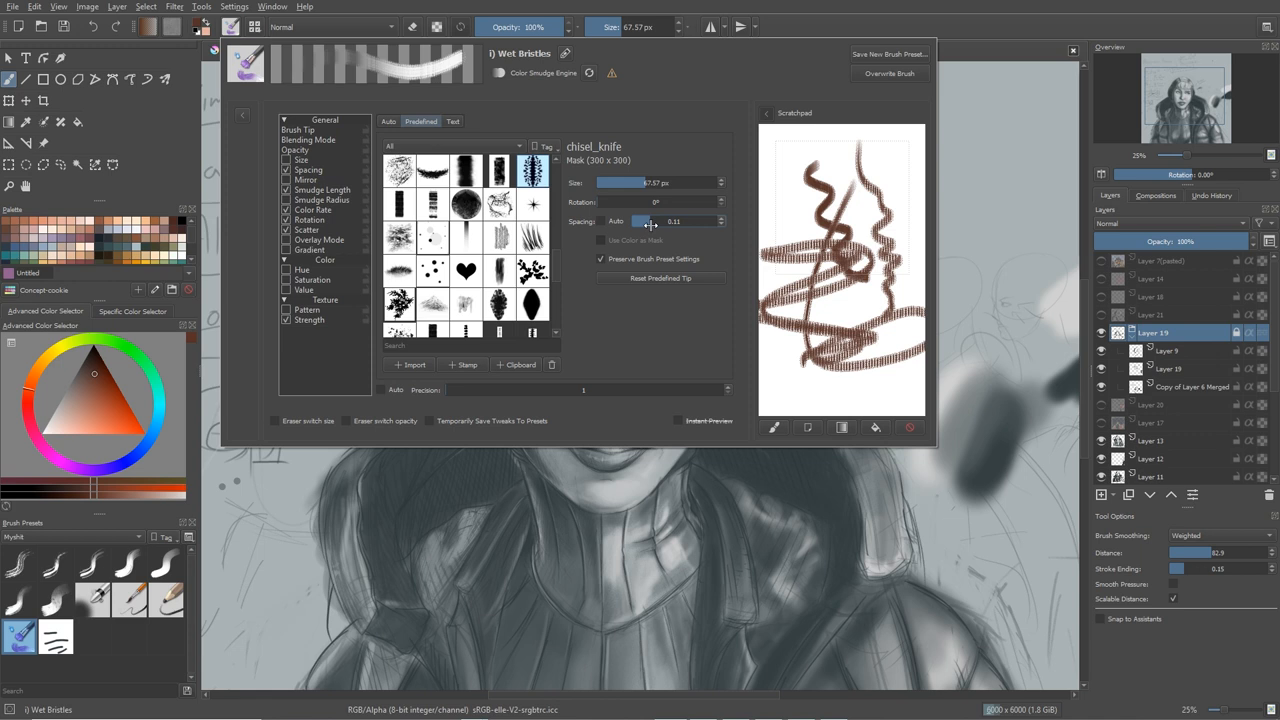
{"action": "left_click_drag", "start_coordinate": [650, 221], "coordinate": [710, 221]}
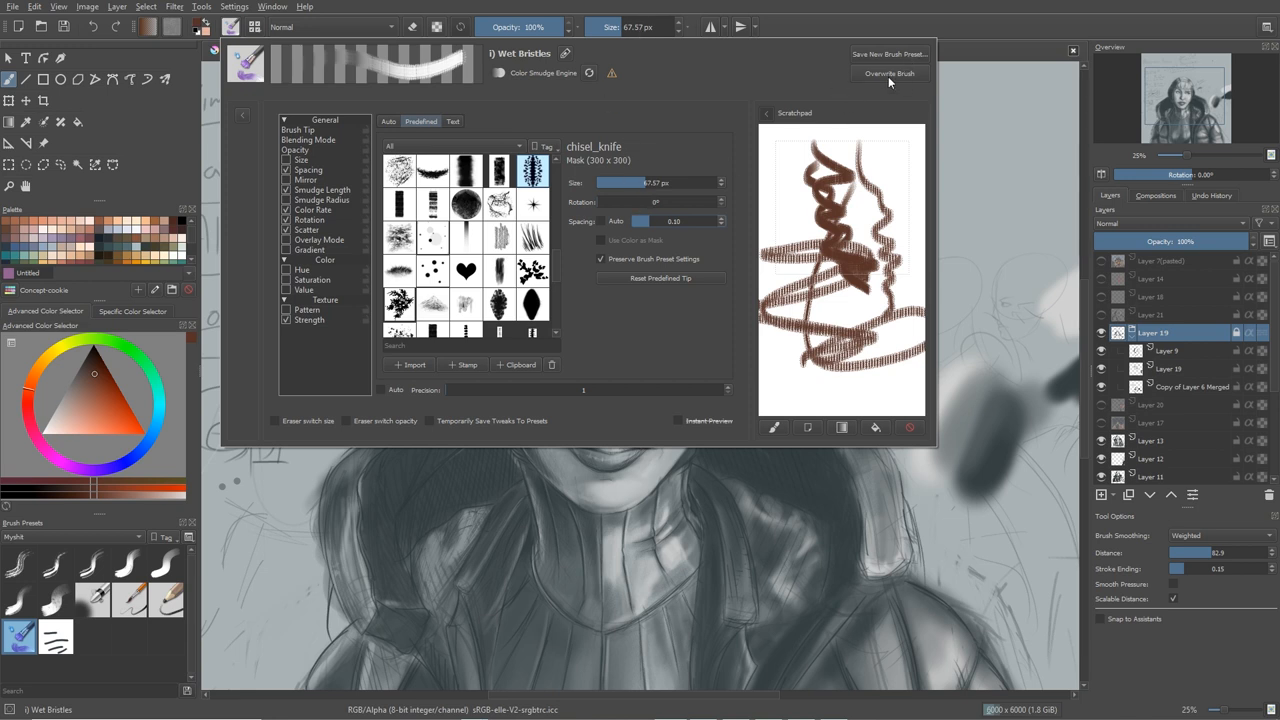
{"action": "mouse_move", "coordinate": [763, 103]}
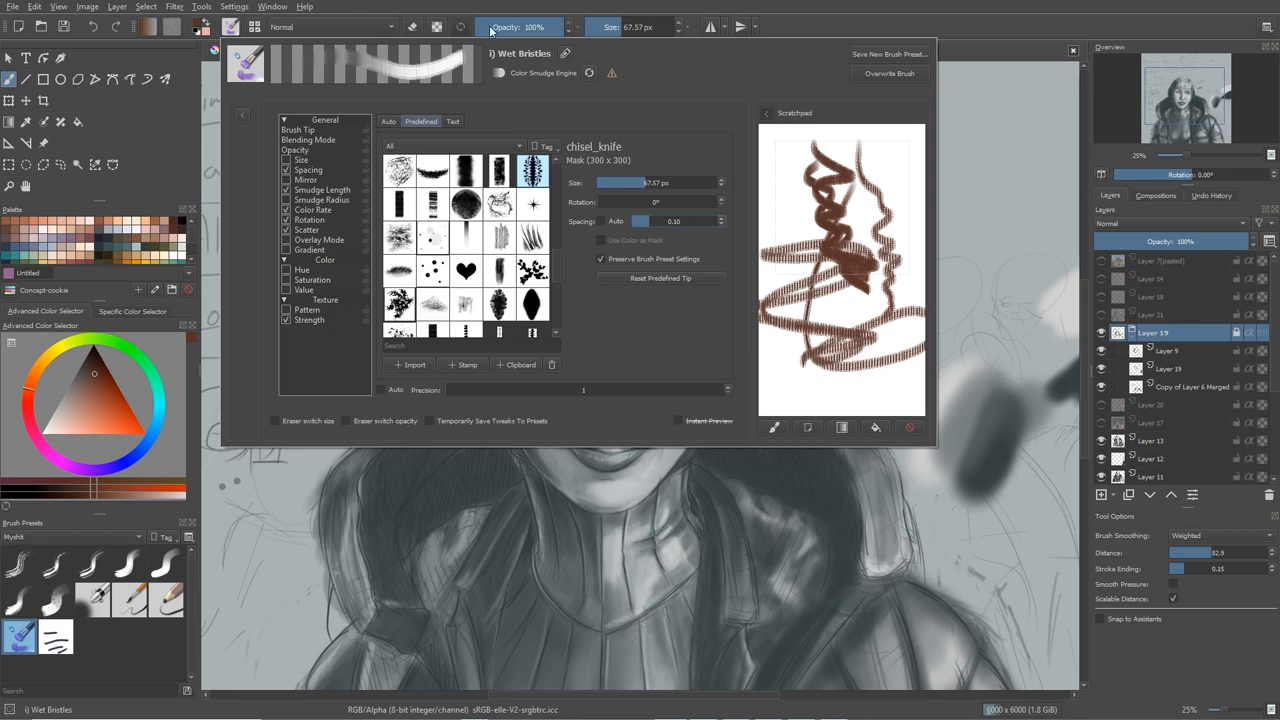
{"action": "mouse_move", "coordinate": [723, 226]}
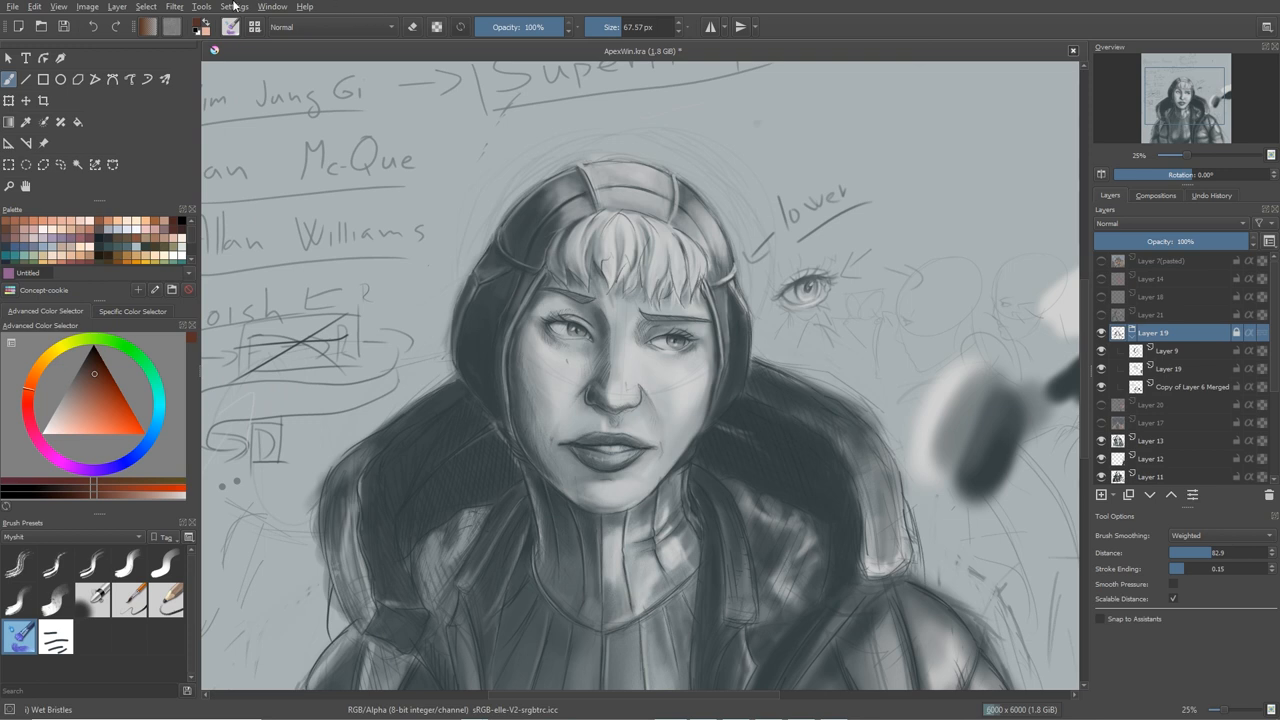
- Show the Settings menu's list of application options
{"action": "left_click", "coordinate": [234, 7]}
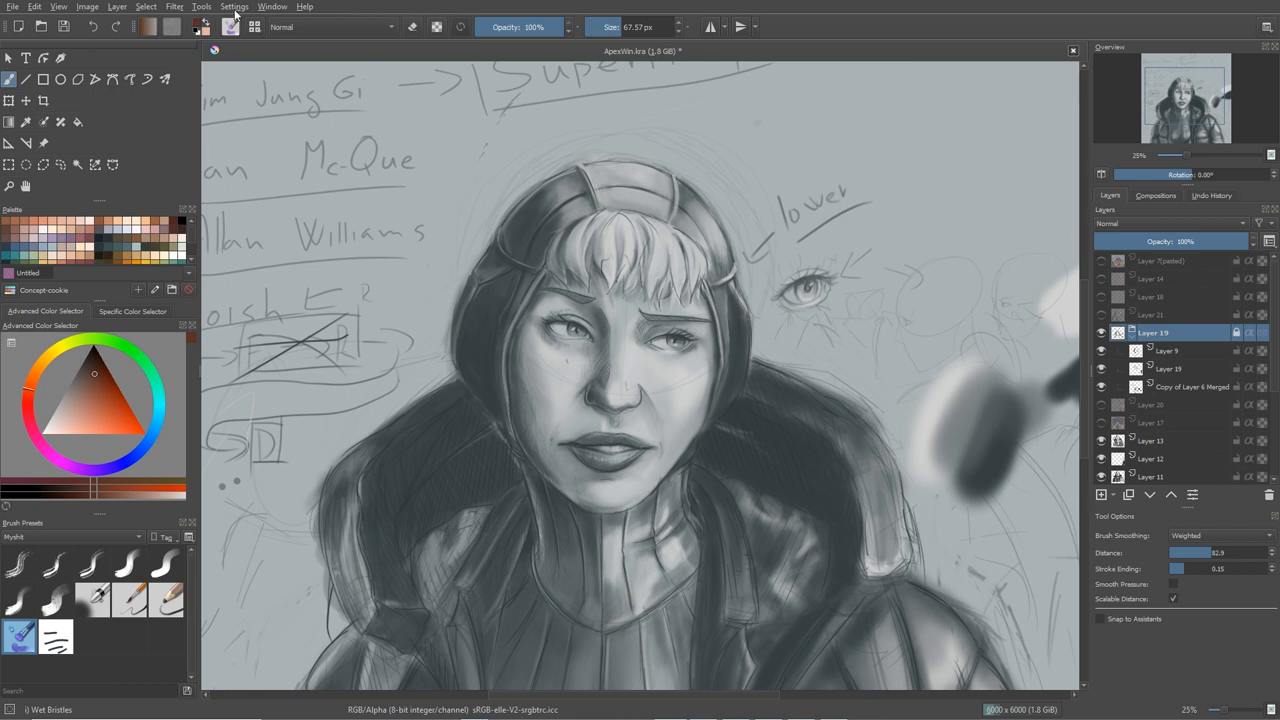
{"action": "left_click", "coordinate": [234, 7]}
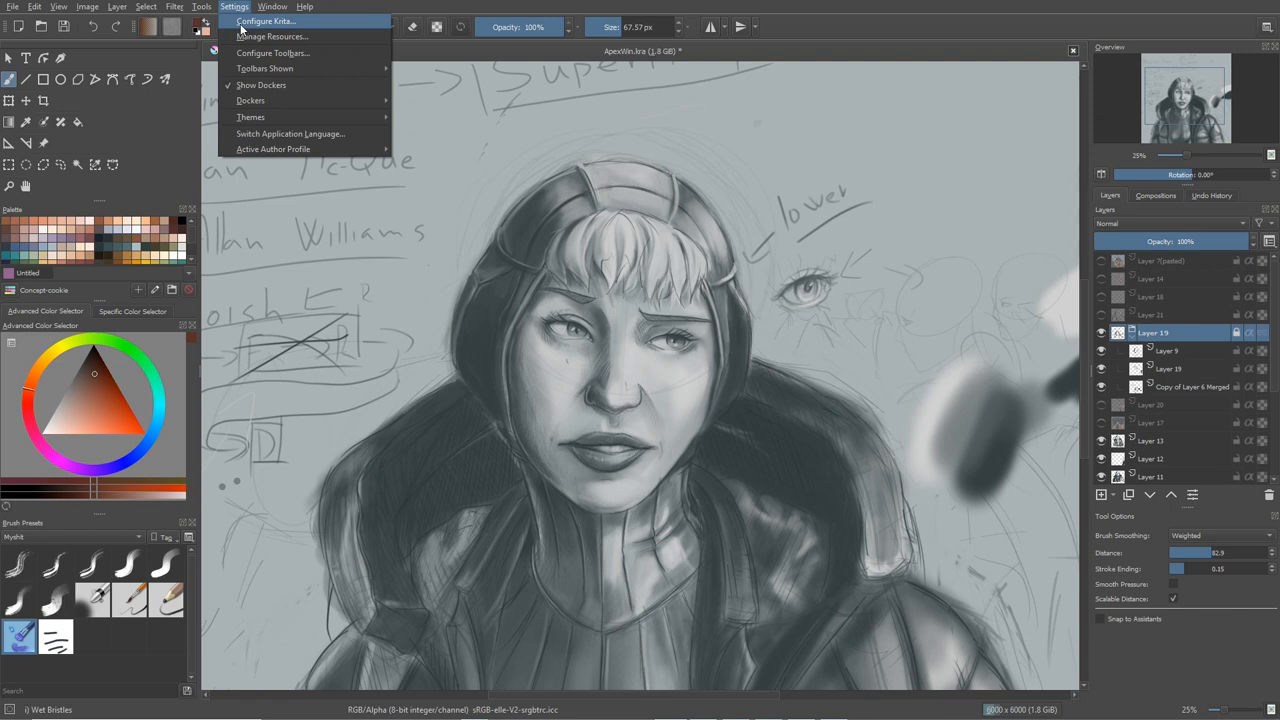
- Open Configure Krita's Display page, keeping acceleration on and High Quality Filtering scaling
{"action": "left_click", "coordinate": [265, 21]}
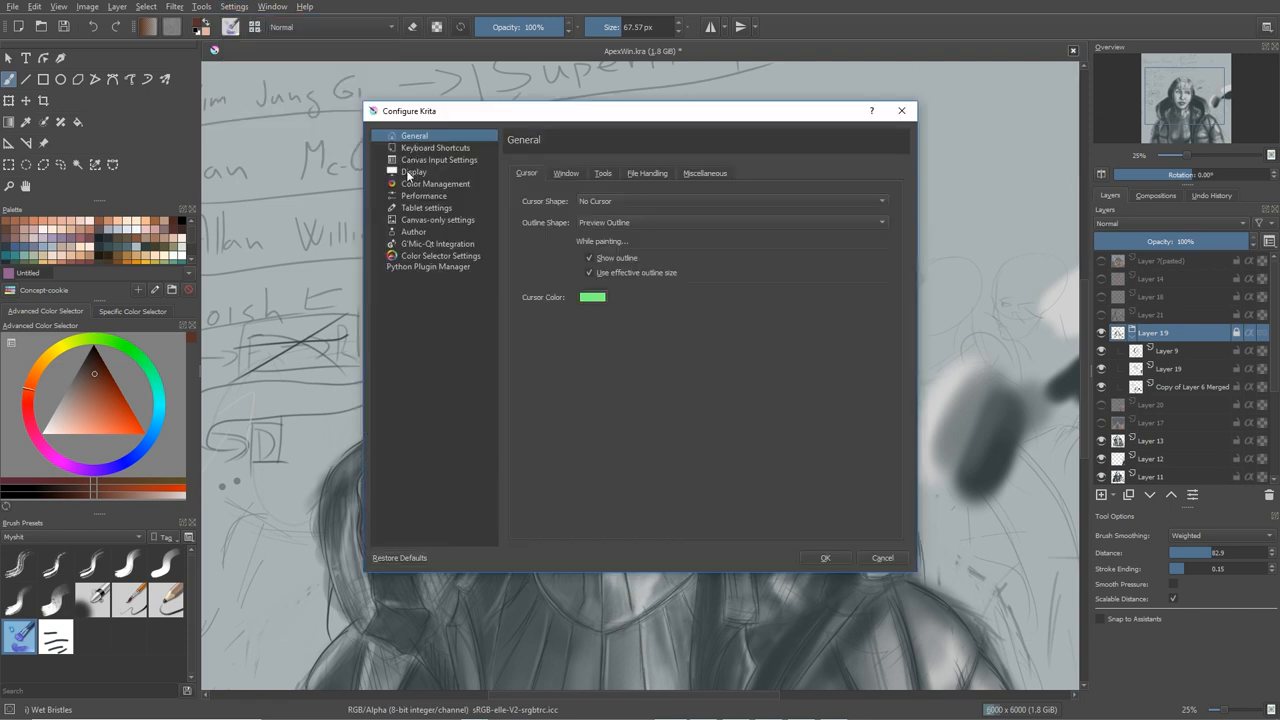
{"action": "left_click", "coordinate": [414, 171]}
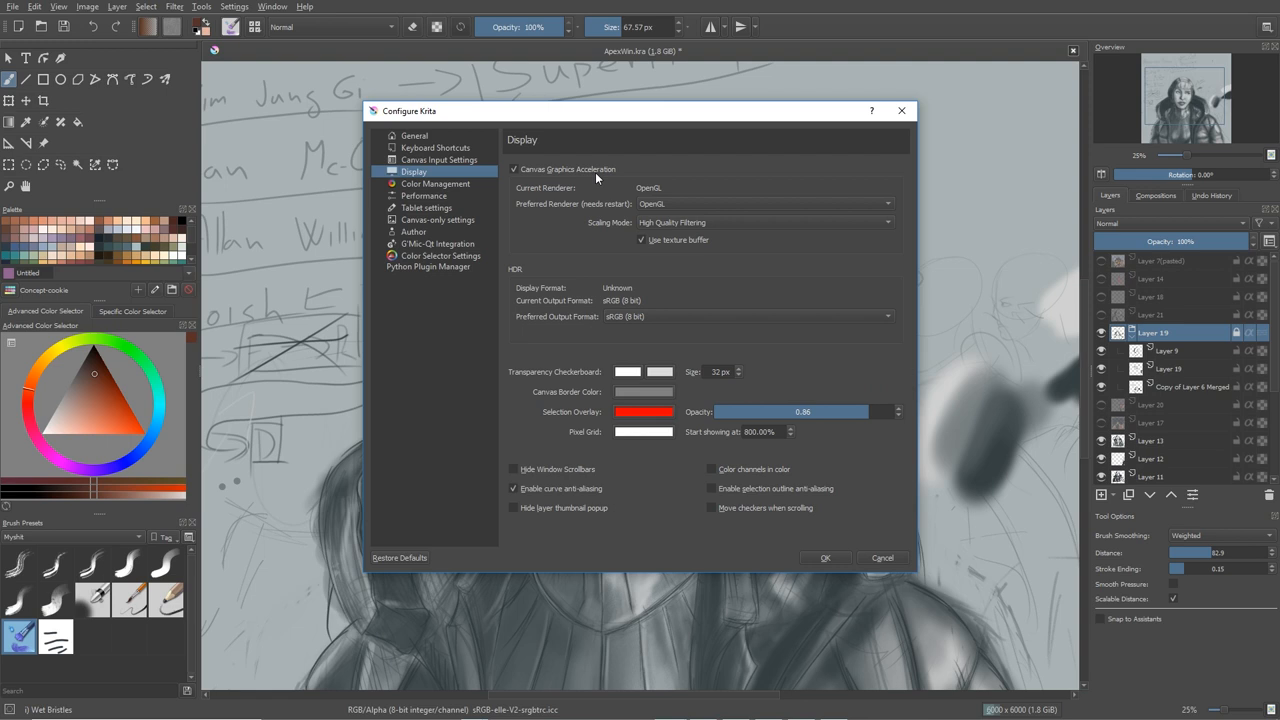
{"action": "mouse_move", "coordinate": [518, 176]}
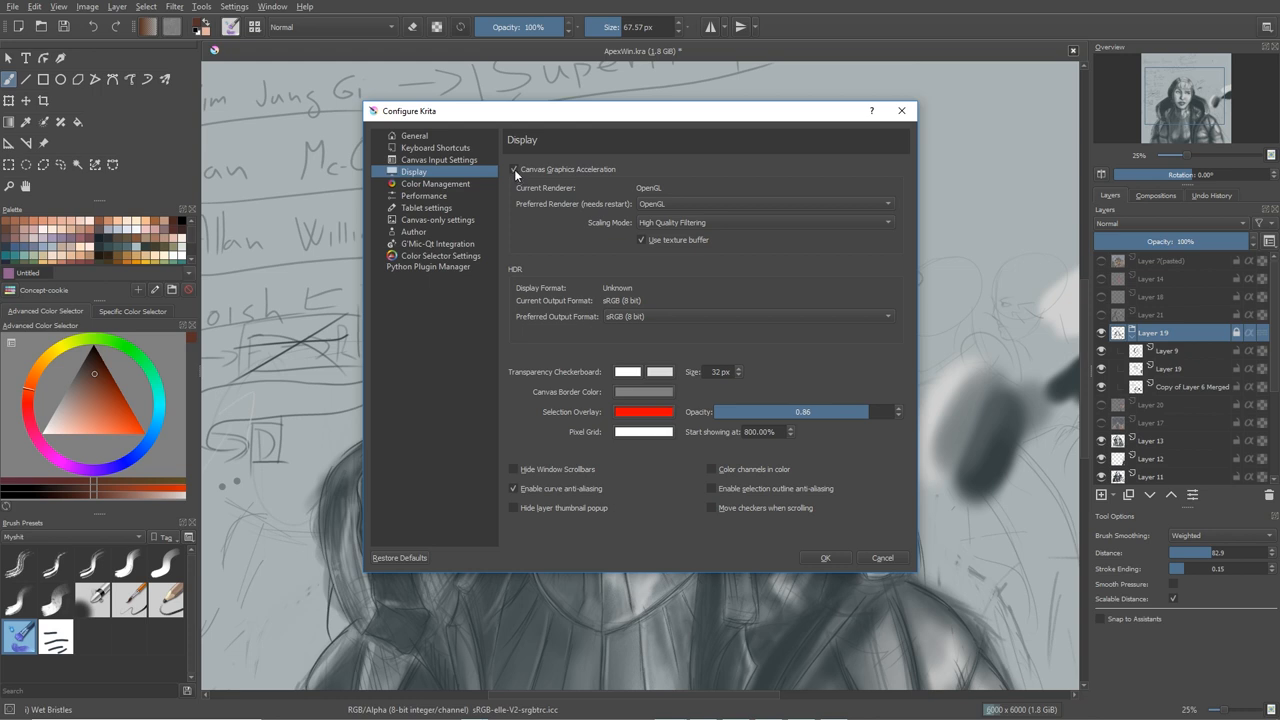
{"action": "left_click", "coordinate": [515, 169]}
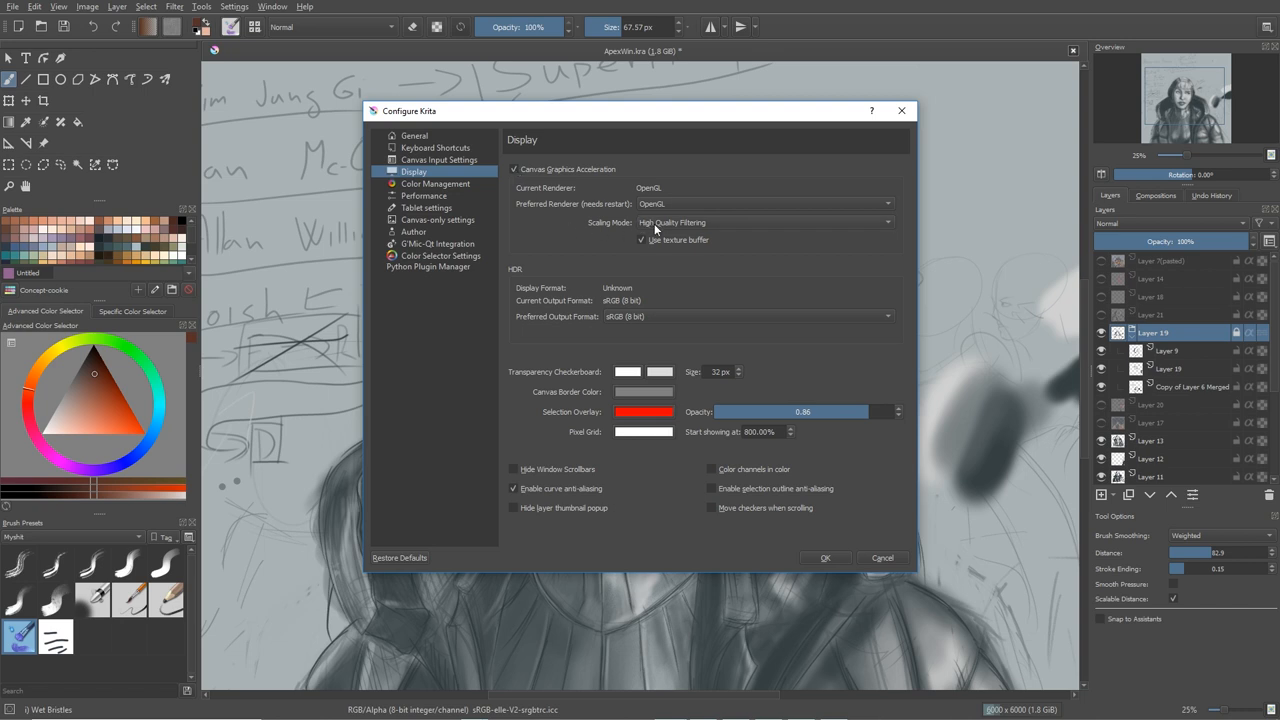
{"action": "mouse_move", "coordinate": [668, 225]}
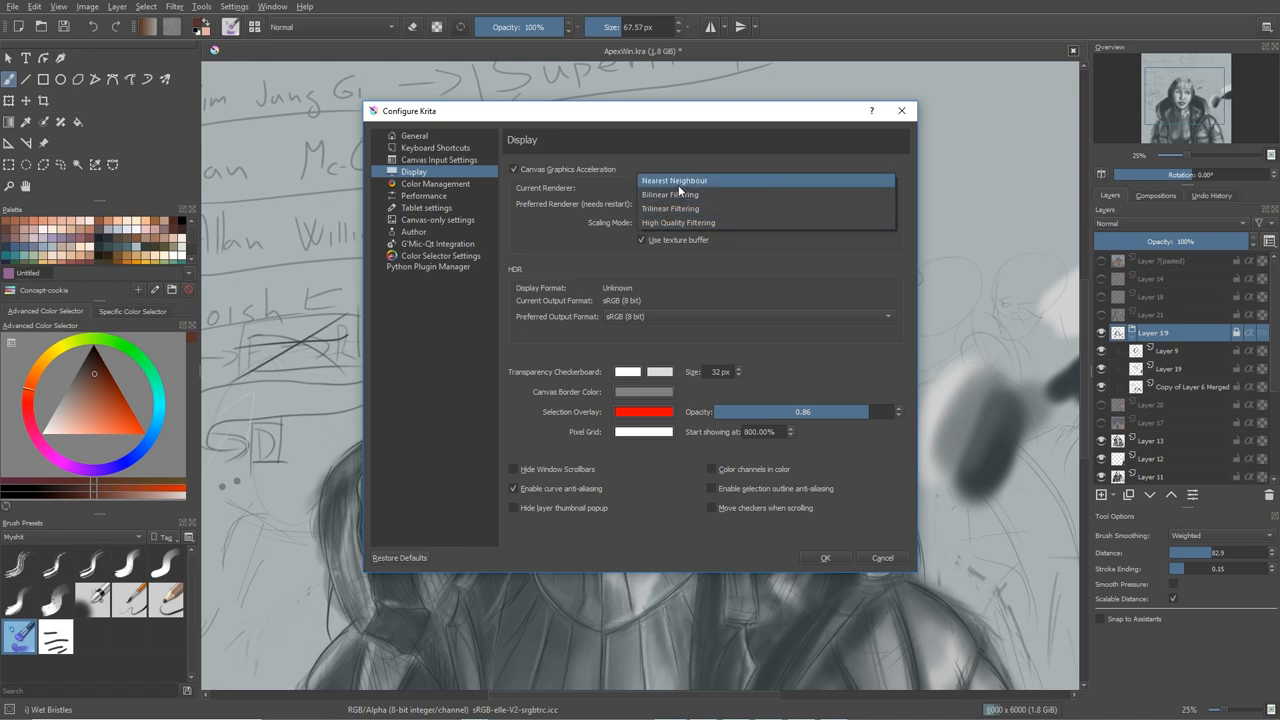
{"action": "left_click", "coordinate": [678, 222]}
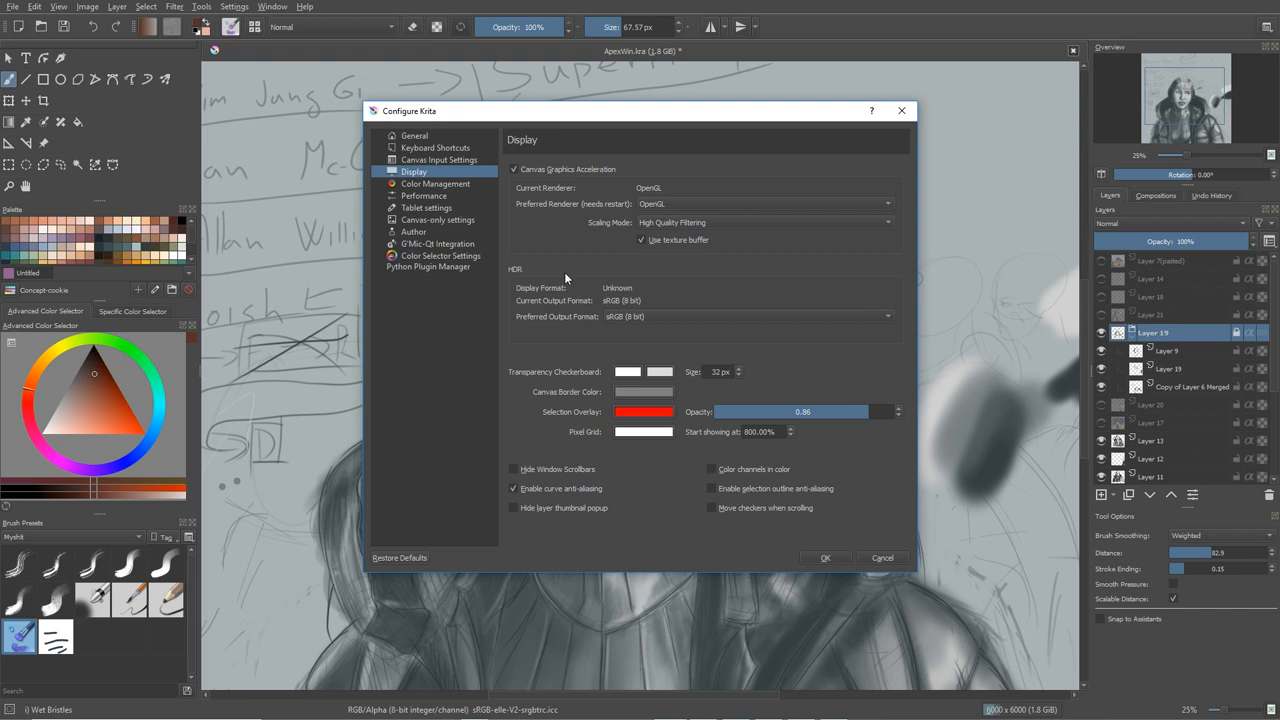
{"action": "mouse_move", "coordinate": [715, 231]}
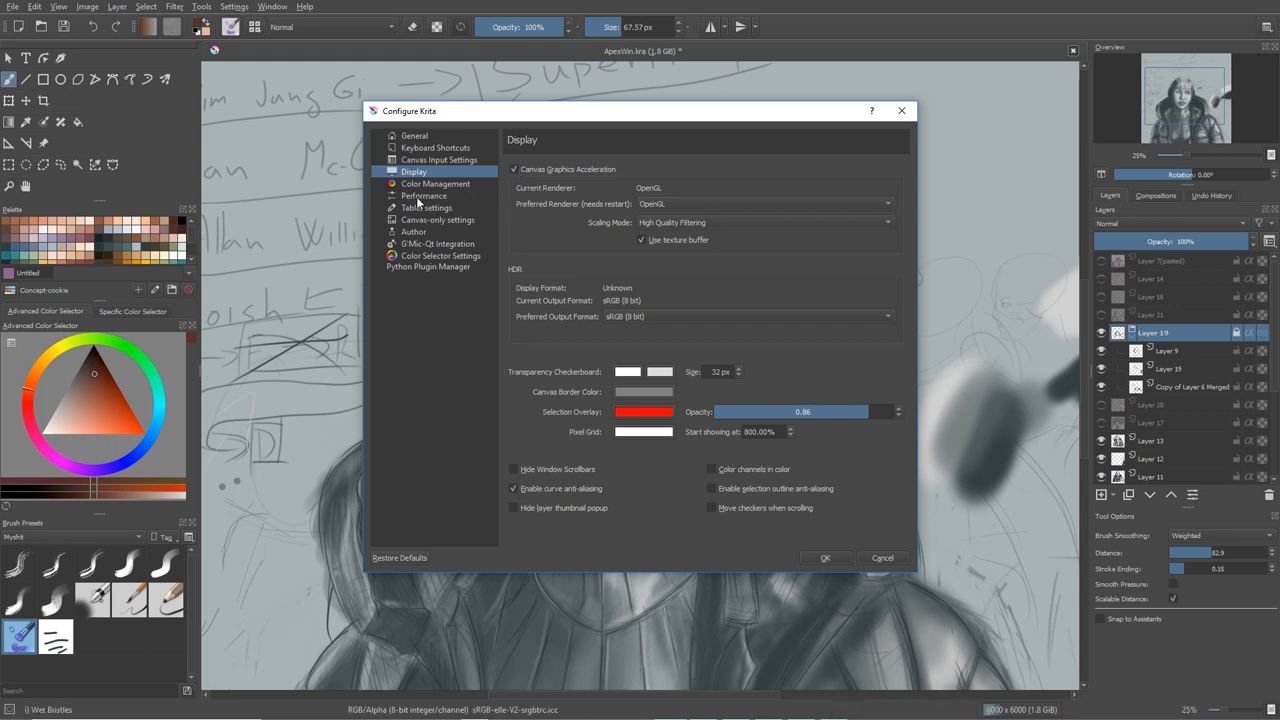
- View the Performance page with a 78% memory limit and 4 GB swap
{"action": "left_click", "coordinate": [423, 195]}
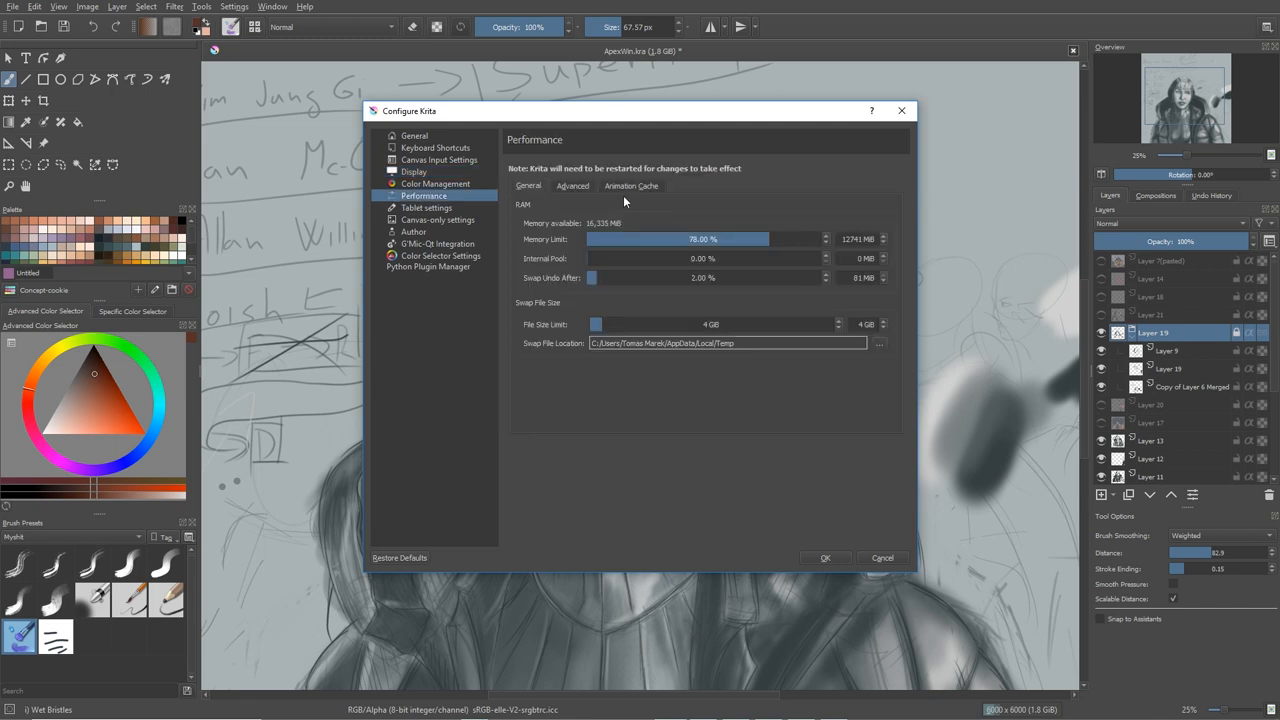
{"action": "mouse_move", "coordinate": [530, 240]}
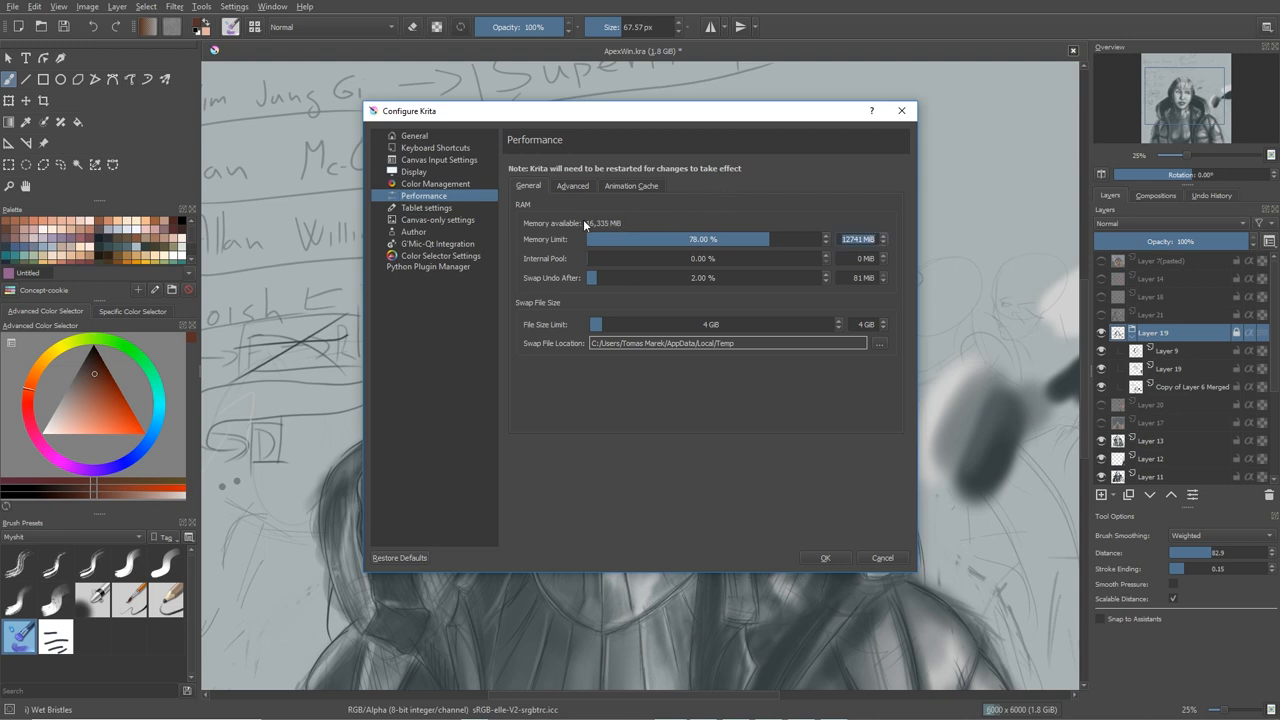
{"action": "mouse_move", "coordinate": [643, 227]}
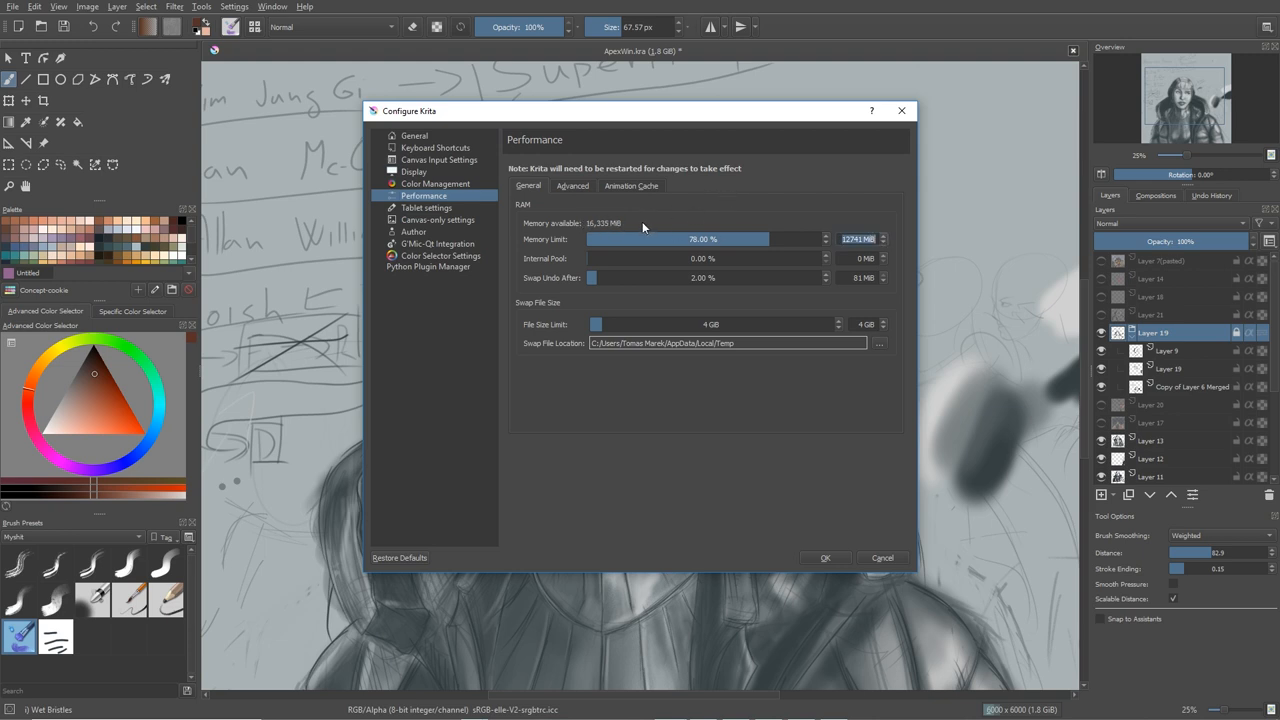